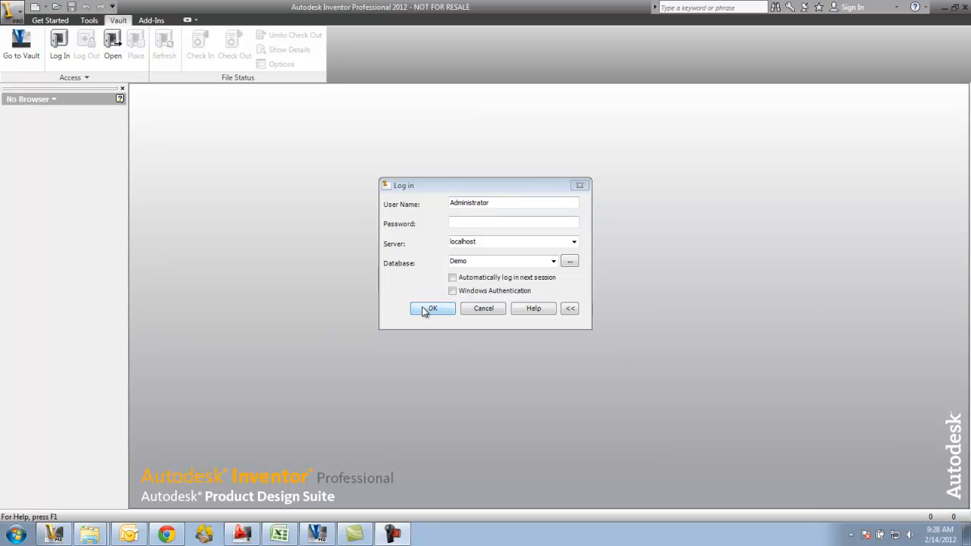
Log in to the Demo vault on localhost as Administrator.
{"action": "left_click", "coordinate": [431, 308]}
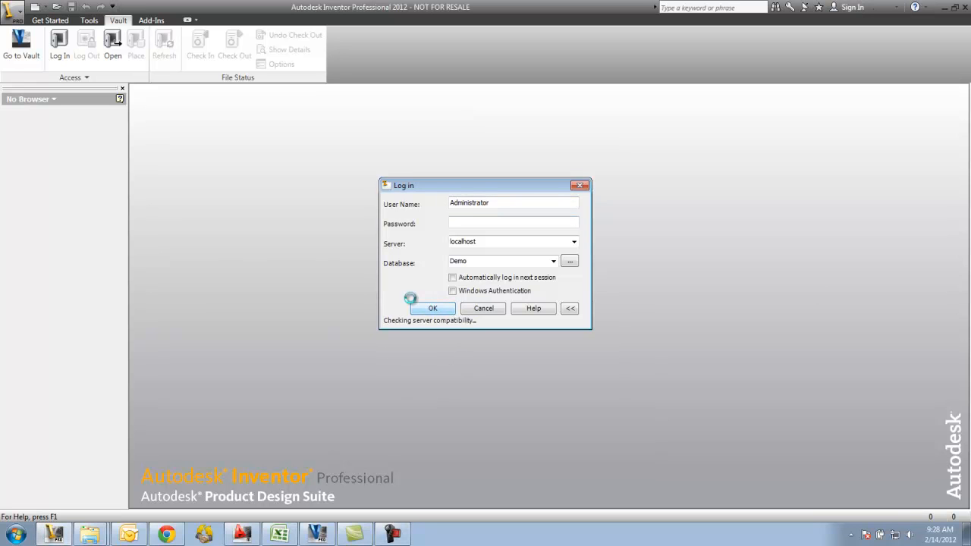
{"action": "left_click", "coordinate": [432, 308]}
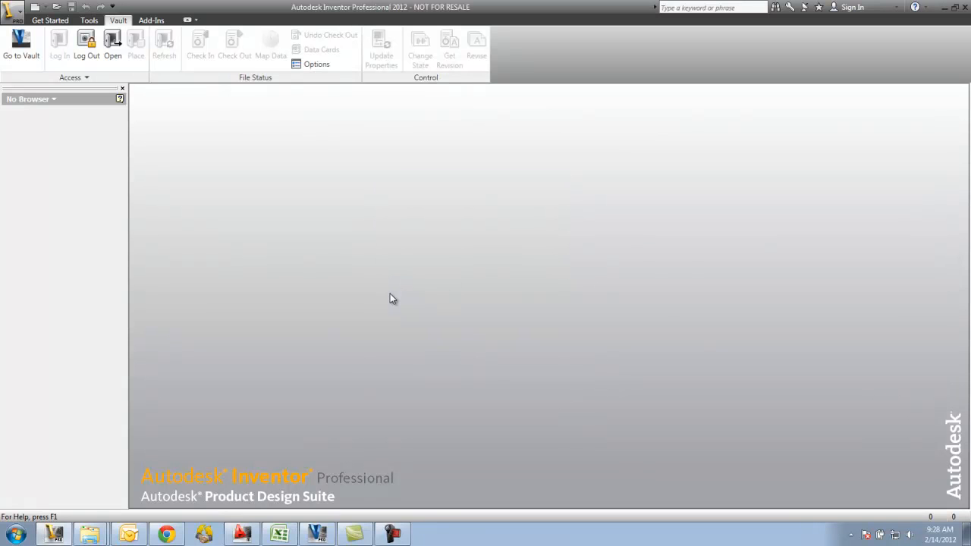
{"action": "mouse_move", "coordinate": [351, 324]}
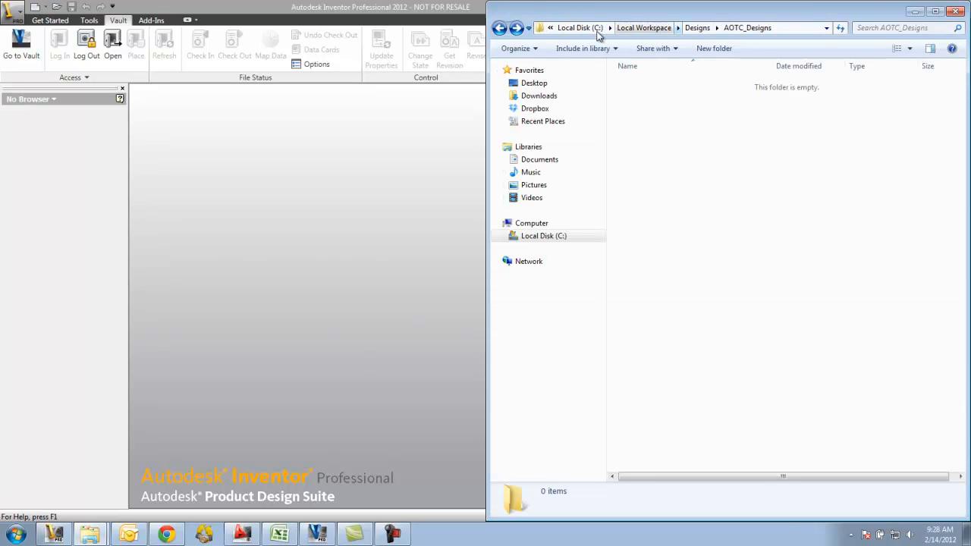
Navigate back up from AOTC_Designs through Designs to the Local Workspace folder.
{"action": "left_click", "coordinate": [499, 29]}
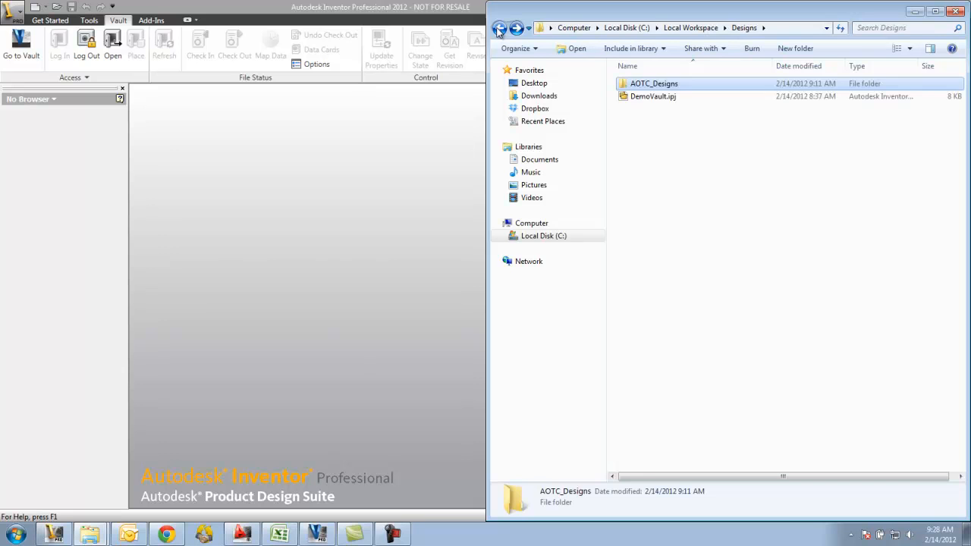
{"action": "left_click", "coordinate": [499, 28]}
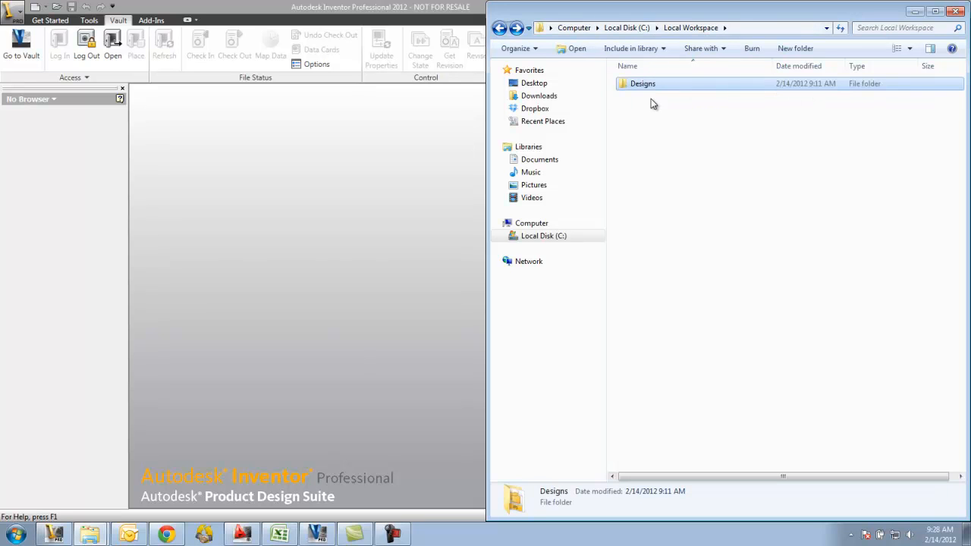
{"action": "mouse_move", "coordinate": [666, 113]}
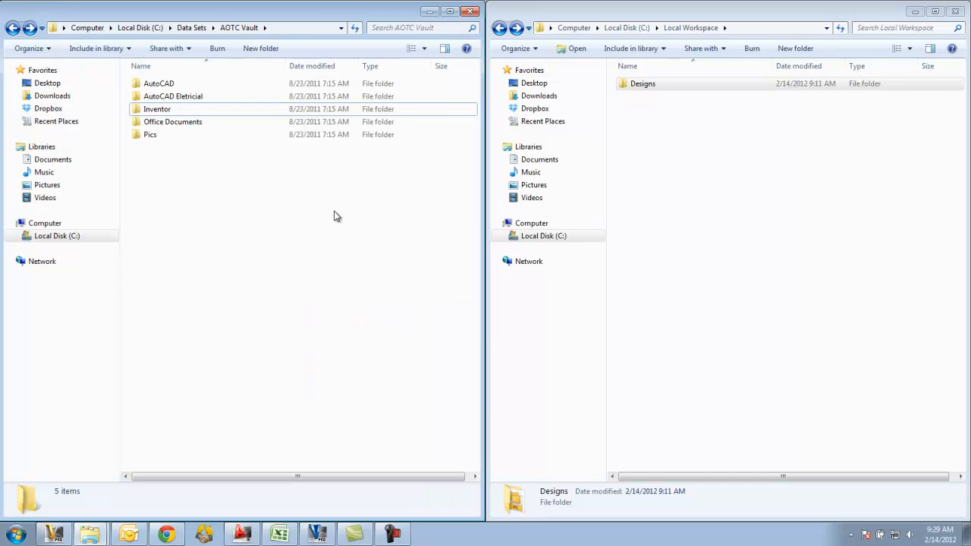
Browse into the Inventor data sets folder and the workspace Designs folder.
{"action": "double_click", "coordinate": [156, 109]}
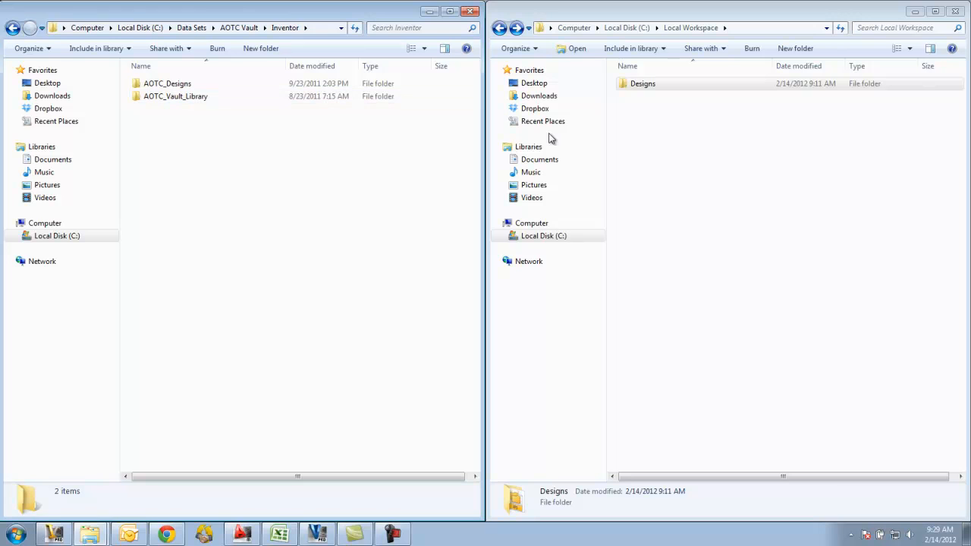
{"action": "left_click", "coordinate": [643, 83]}
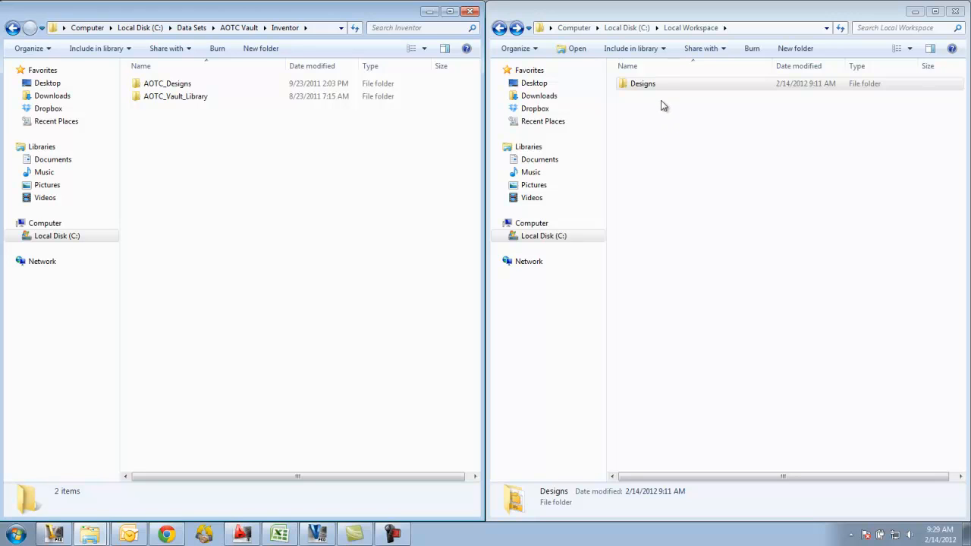
{"action": "left_click", "coordinate": [643, 83]}
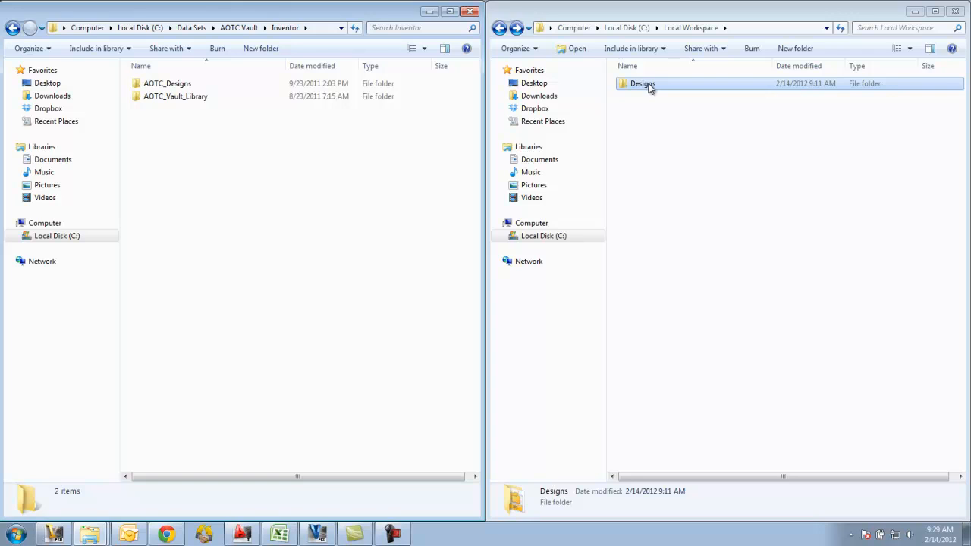
{"action": "double_click", "coordinate": [643, 84]}
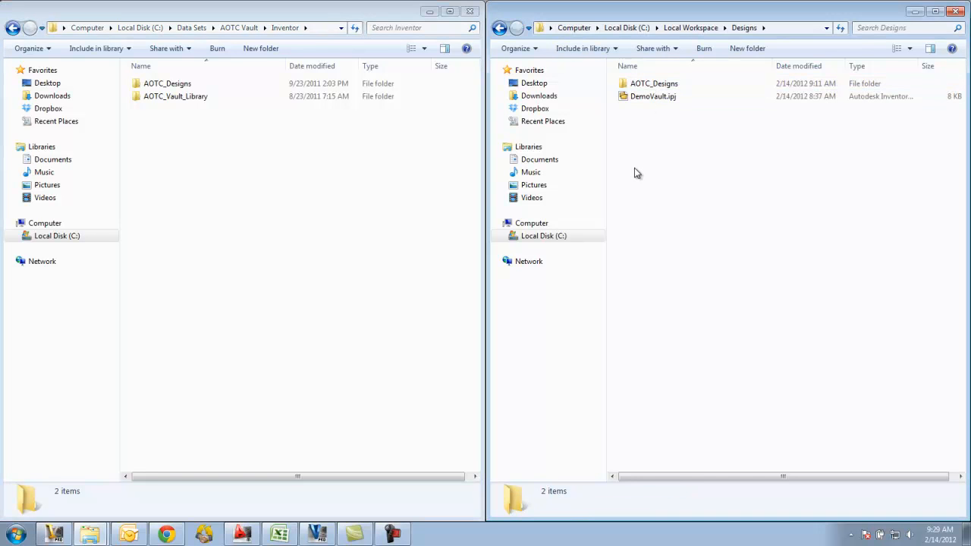
{"action": "mouse_move", "coordinate": [634, 157]}
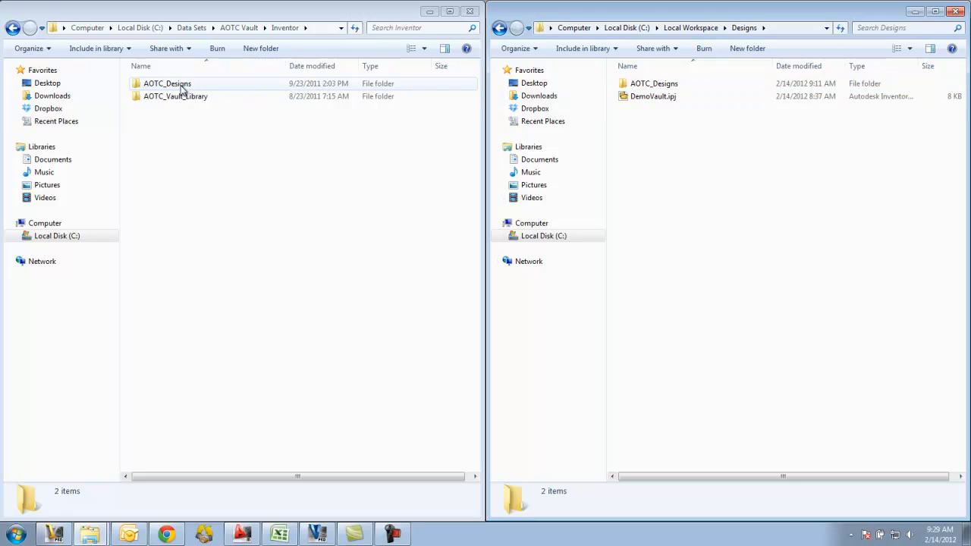
Copy the Clamp folder from AOTC_Designs data sets into the workspace AOTC_Designs folder.
{"action": "left_click", "coordinate": [167, 83]}
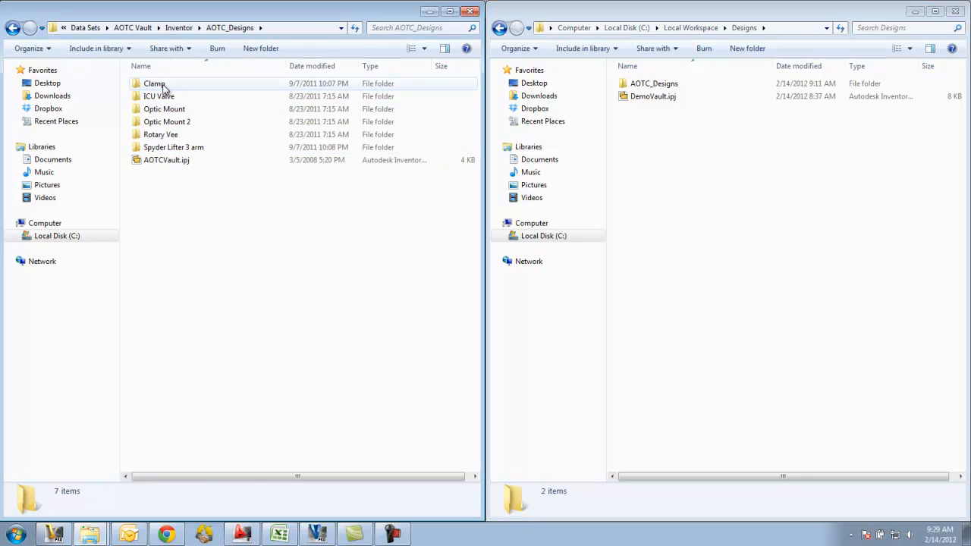
{"action": "right_click", "coordinate": [154, 83]}
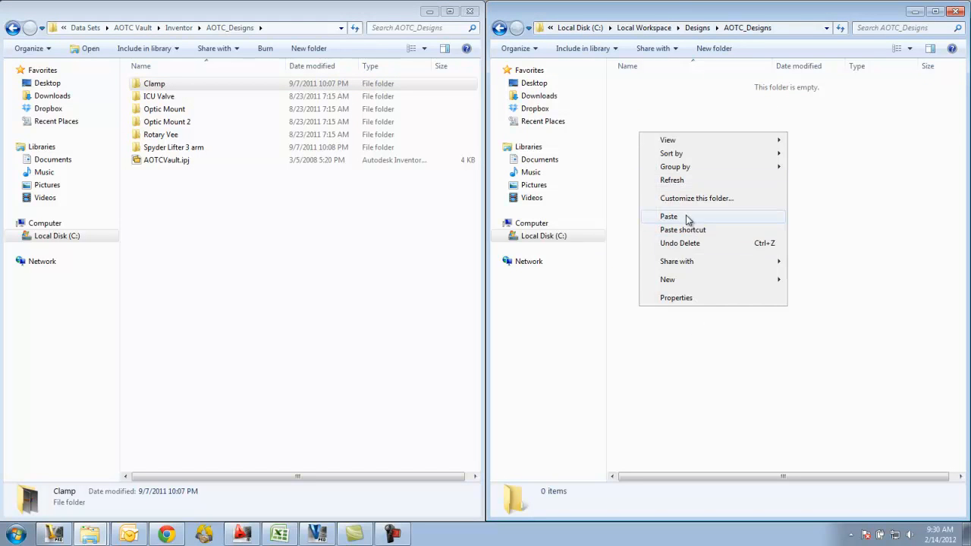
{"action": "left_click", "coordinate": [669, 217]}
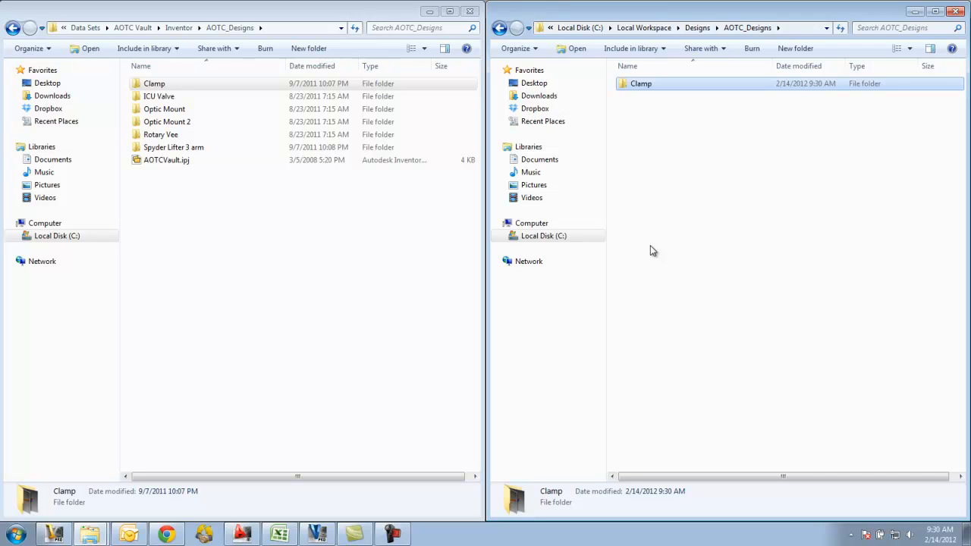
{"action": "mouse_move", "coordinate": [533, 303]}
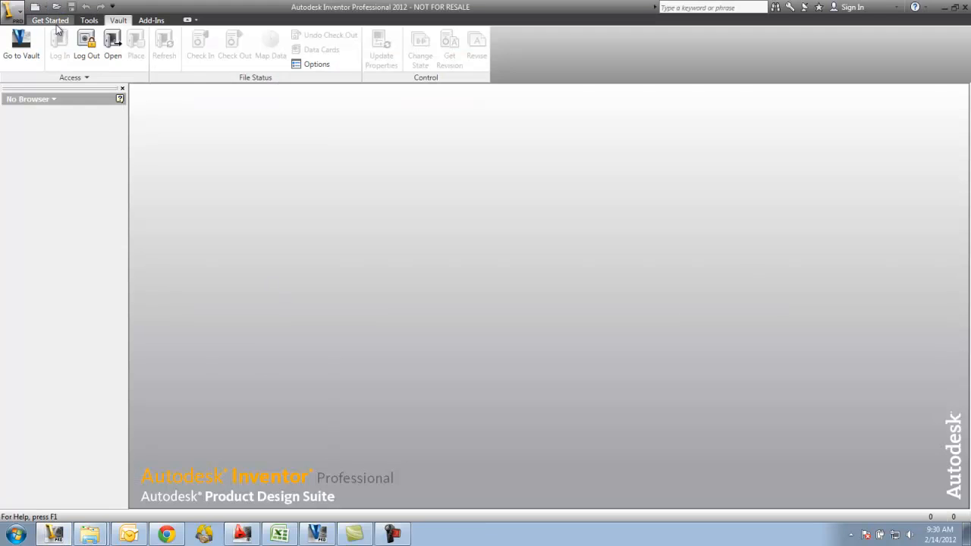
Open Clamp.idw from the workspace AOTC_Designs\Clamp folder.
{"action": "left_click", "coordinate": [112, 41]}
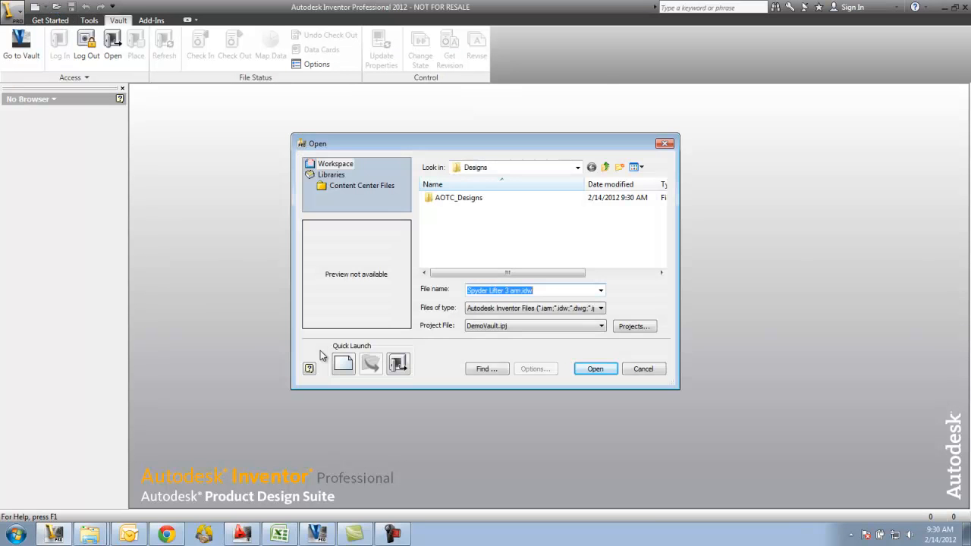
{"action": "mouse_move", "coordinate": [444, 336]}
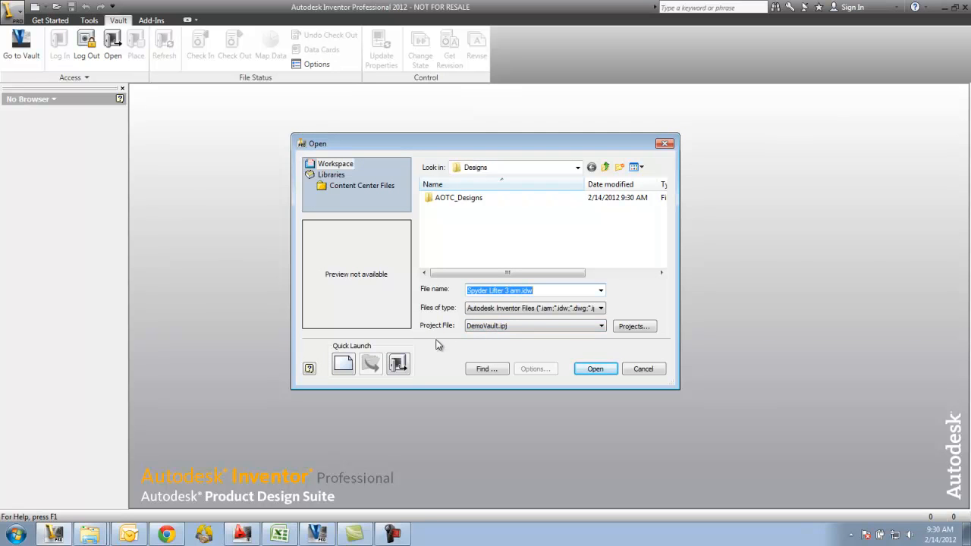
{"action": "mouse_move", "coordinate": [520, 355]}
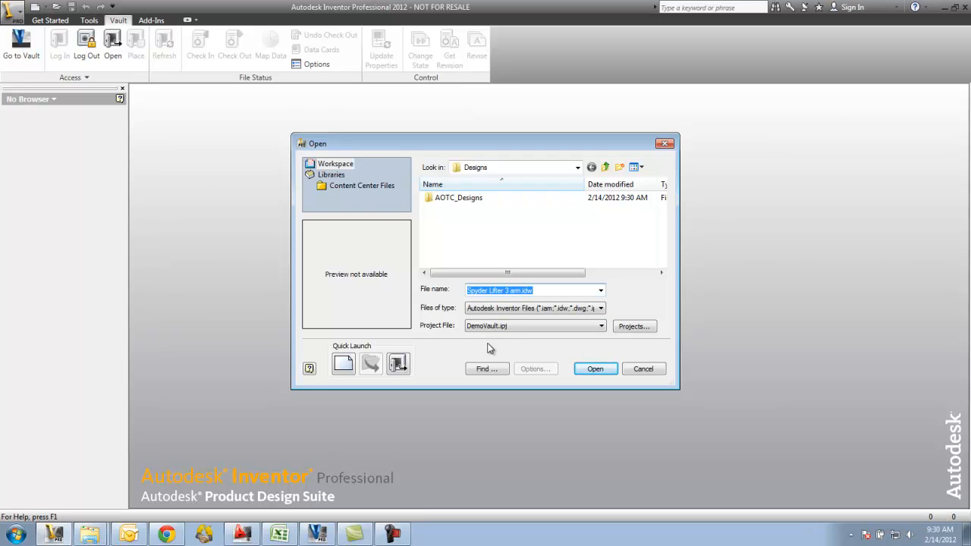
{"action": "mouse_move", "coordinate": [481, 341]}
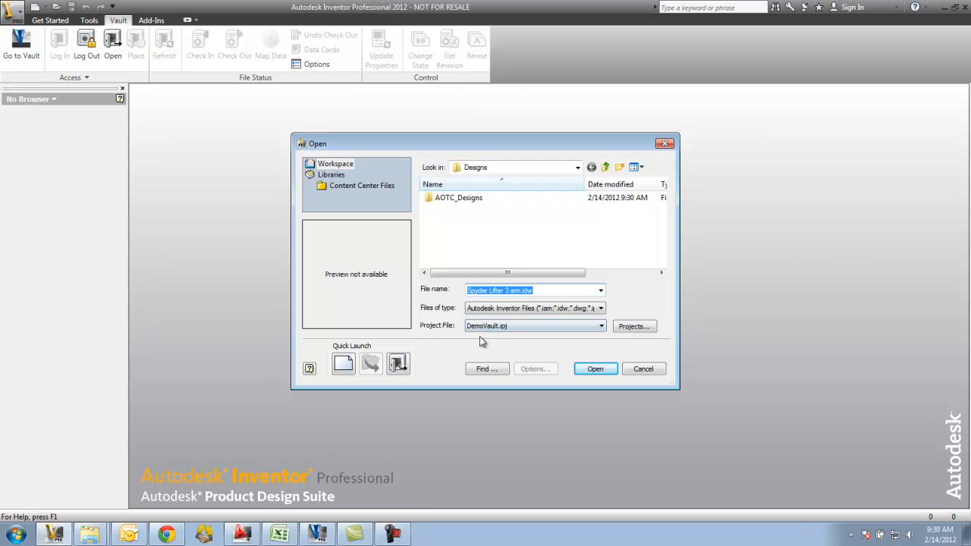
{"action": "mouse_move", "coordinate": [475, 343]}
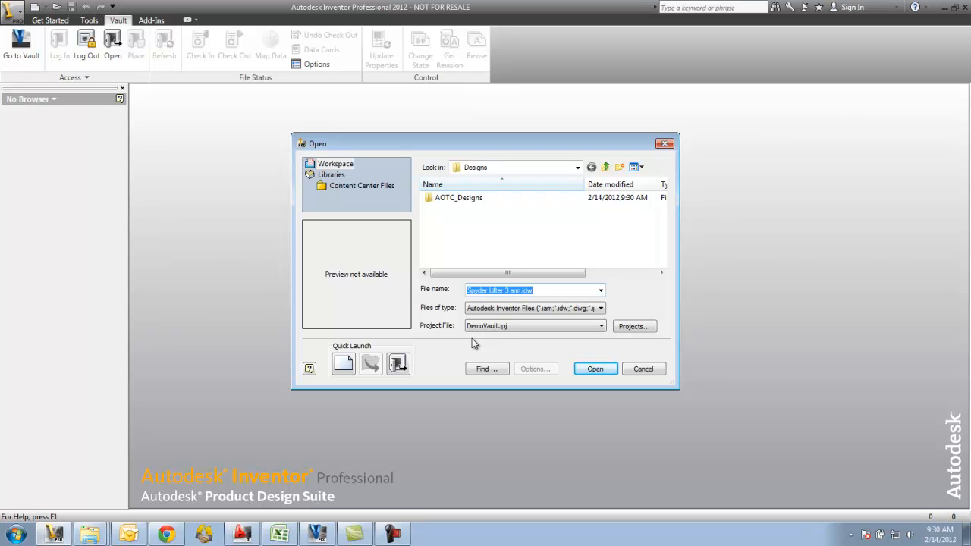
{"action": "mouse_move", "coordinate": [482, 343]}
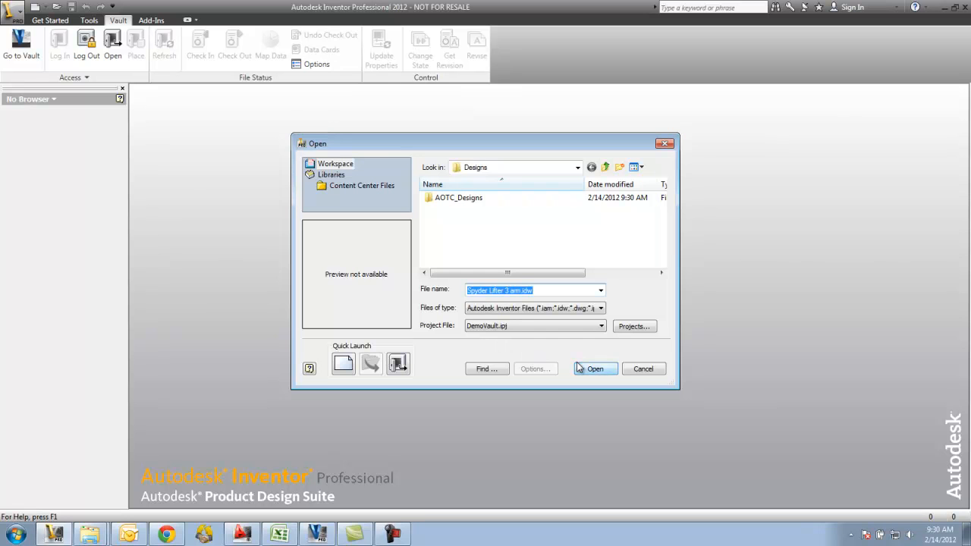
{"action": "double_click", "coordinate": [458, 197]}
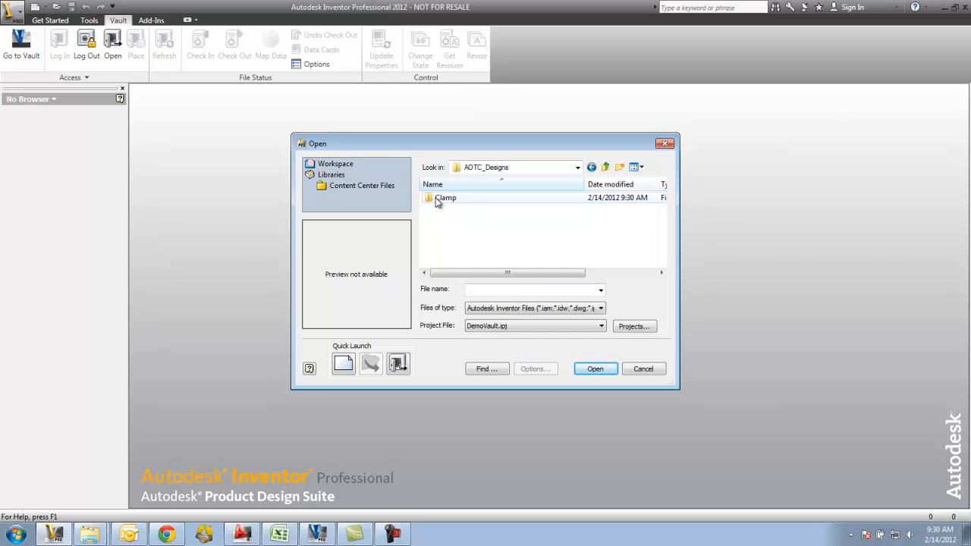
{"action": "double_click", "coordinate": [446, 198]}
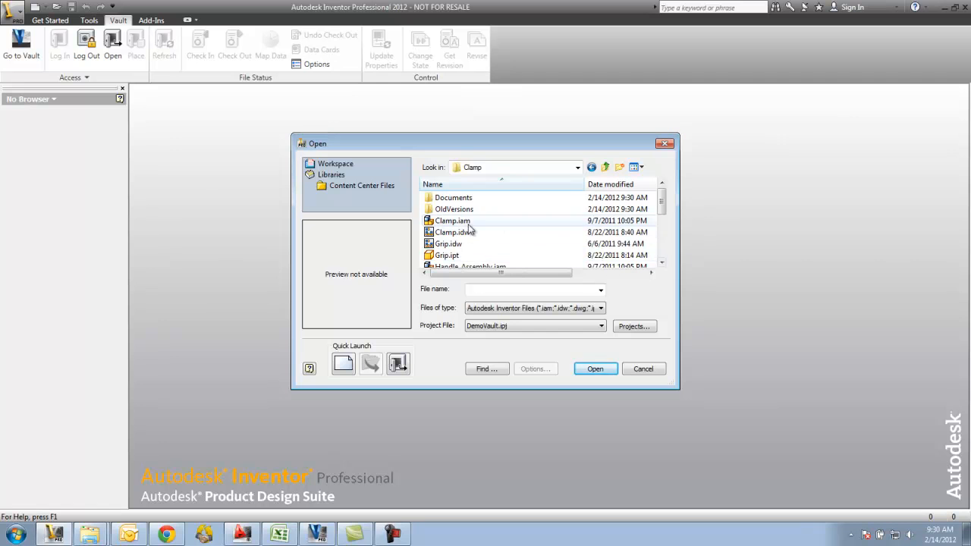
{"action": "left_click", "coordinate": [451, 232]}
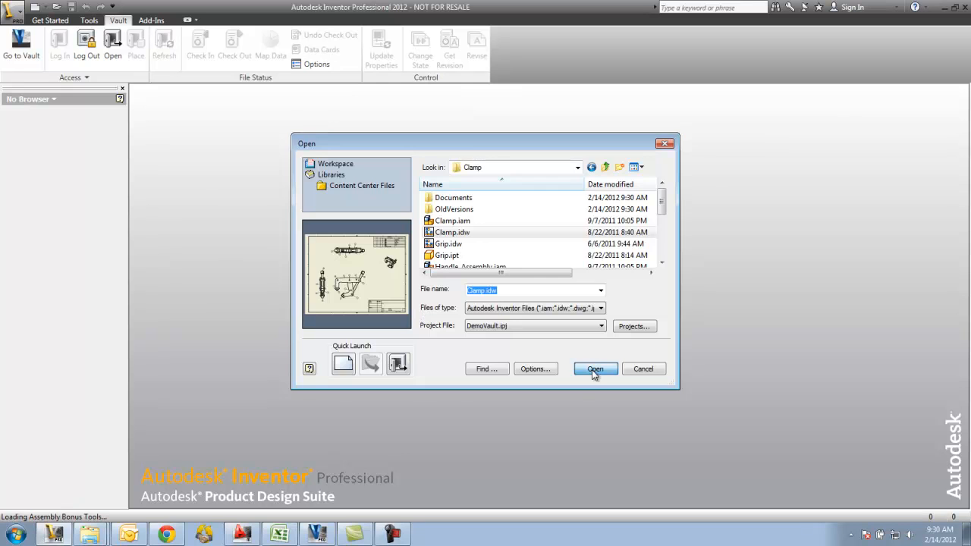
{"action": "left_click", "coordinate": [595, 369]}
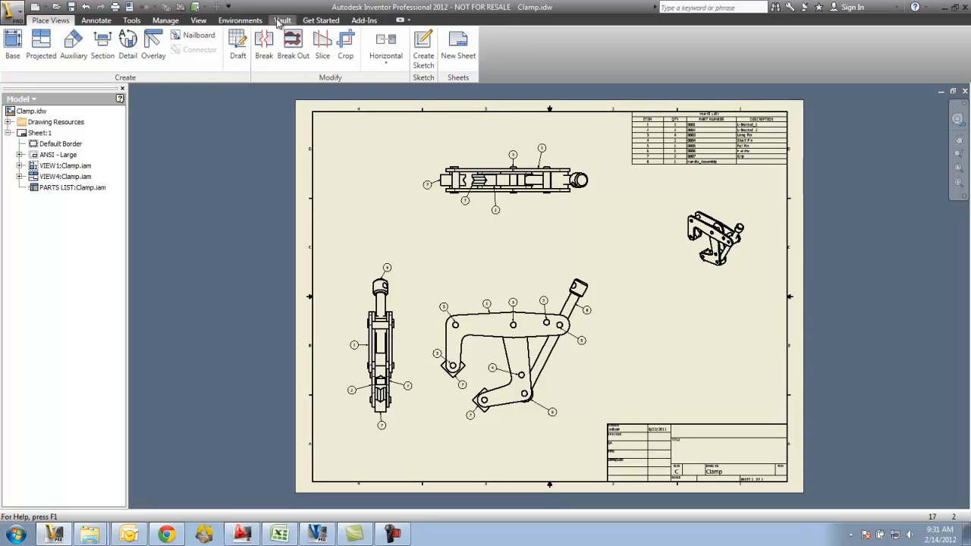
{"action": "left_click", "coordinate": [281, 20]}
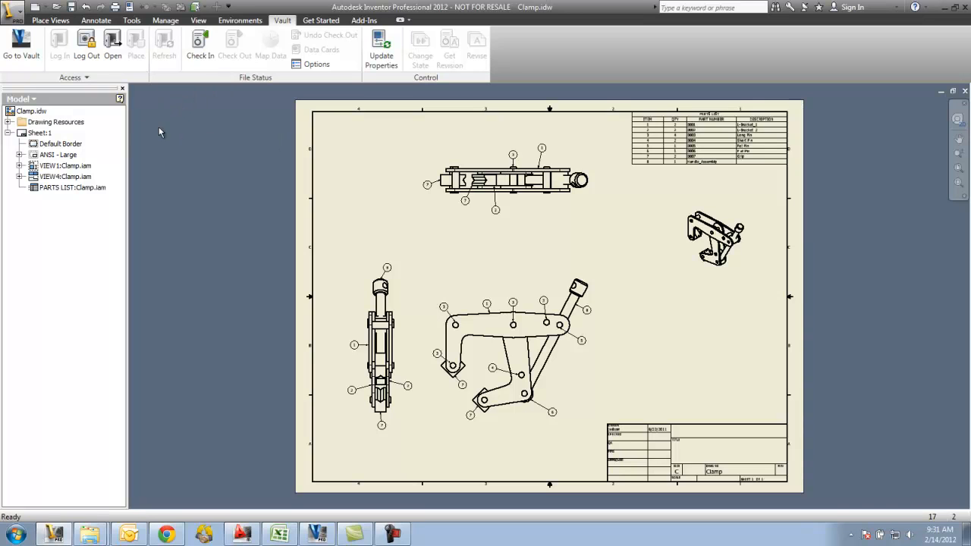
{"action": "left_click", "coordinate": [64, 165]}
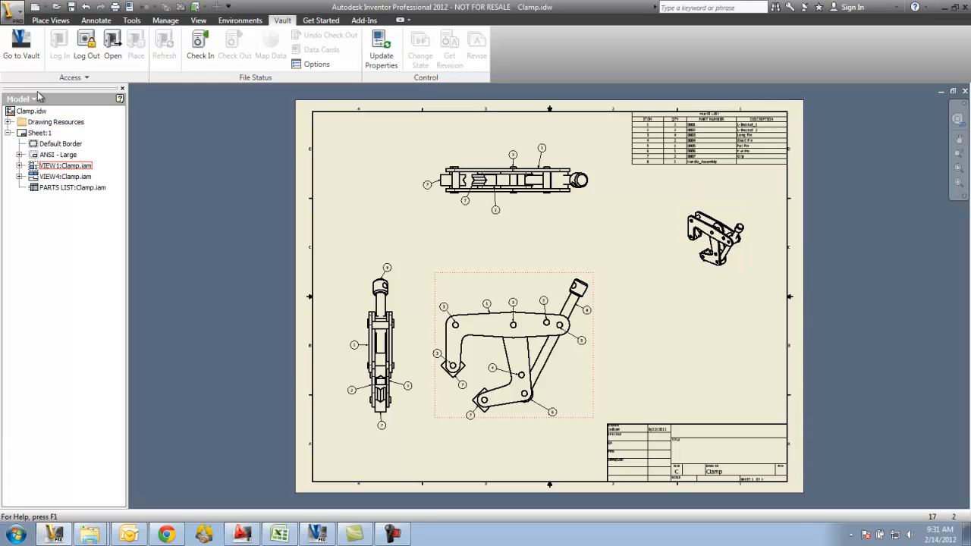
{"action": "left_click", "coordinate": [21, 99]}
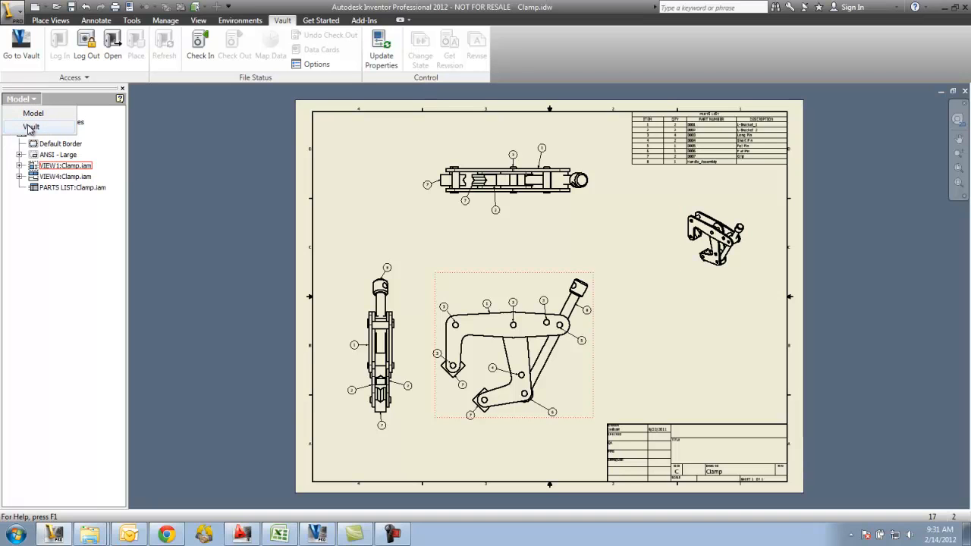
{"action": "left_click", "coordinate": [32, 127]}
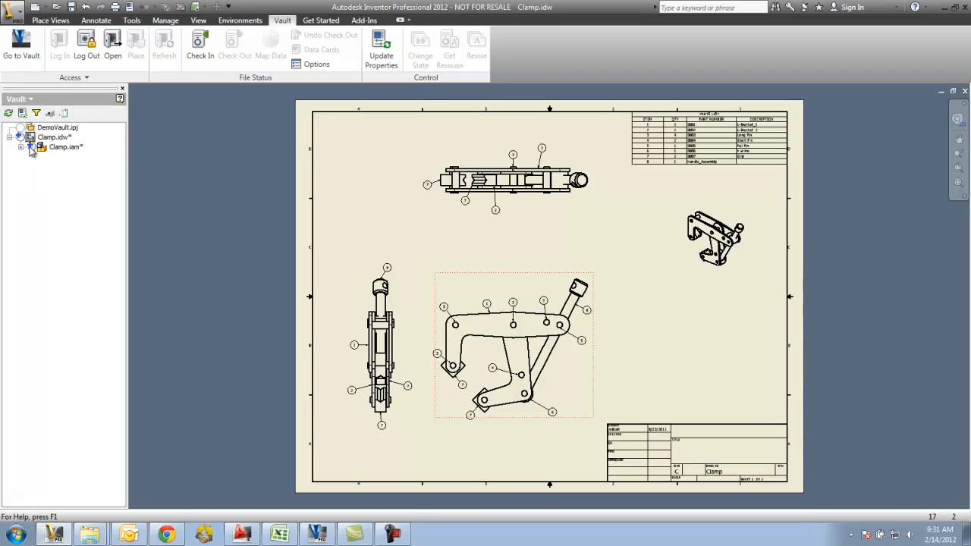
{"action": "left_click", "coordinate": [31, 147]}
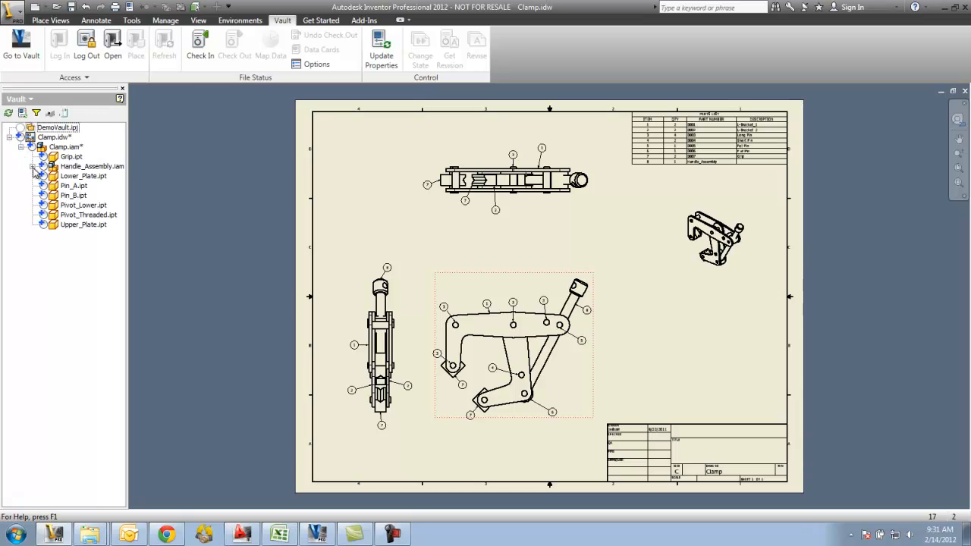
{"action": "left_click", "coordinate": [34, 166]}
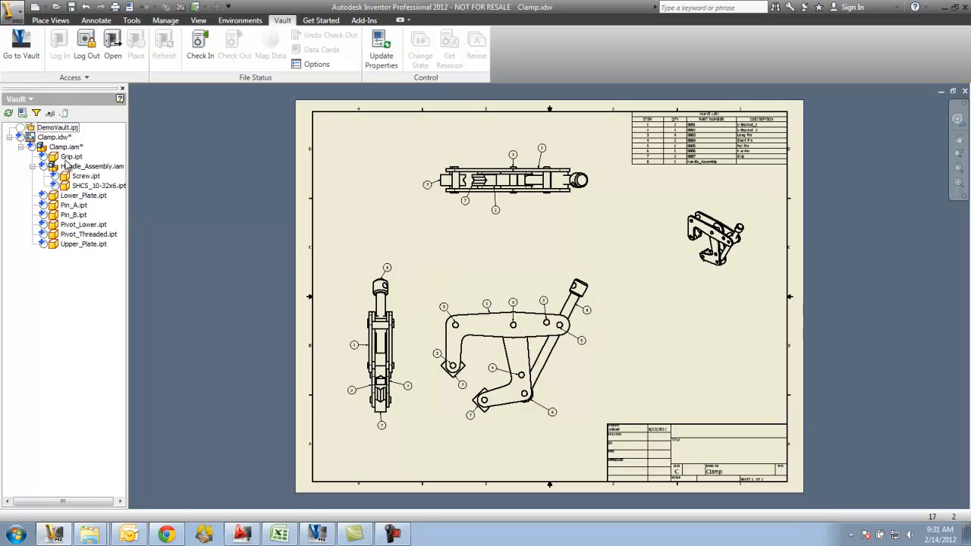
{"action": "left_click", "coordinate": [29, 147]}
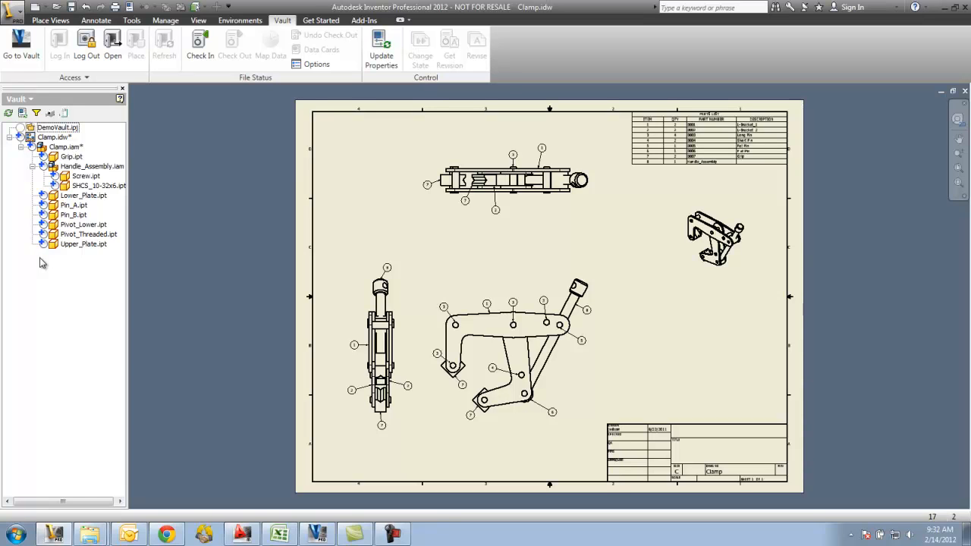
{"action": "mouse_move", "coordinate": [58, 235]}
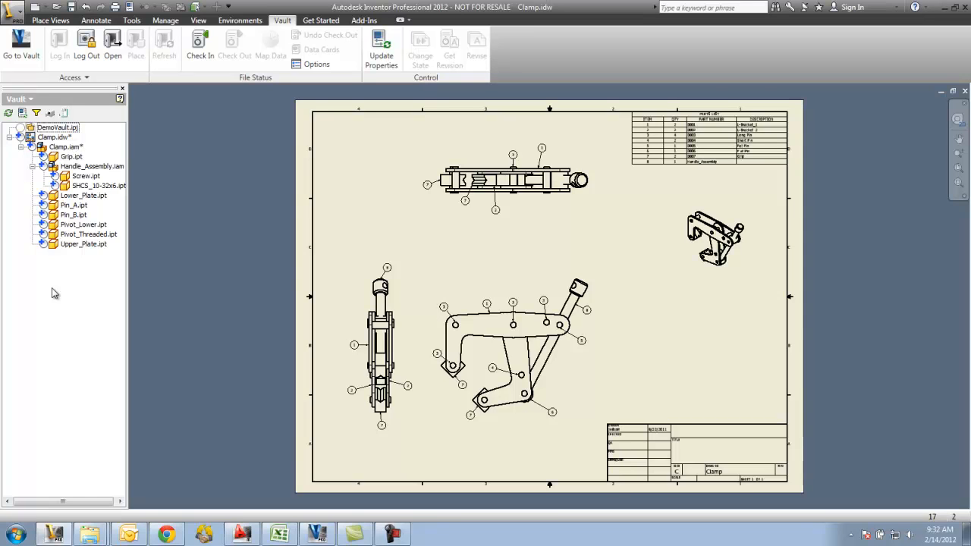
{"action": "mouse_move", "coordinate": [53, 283]}
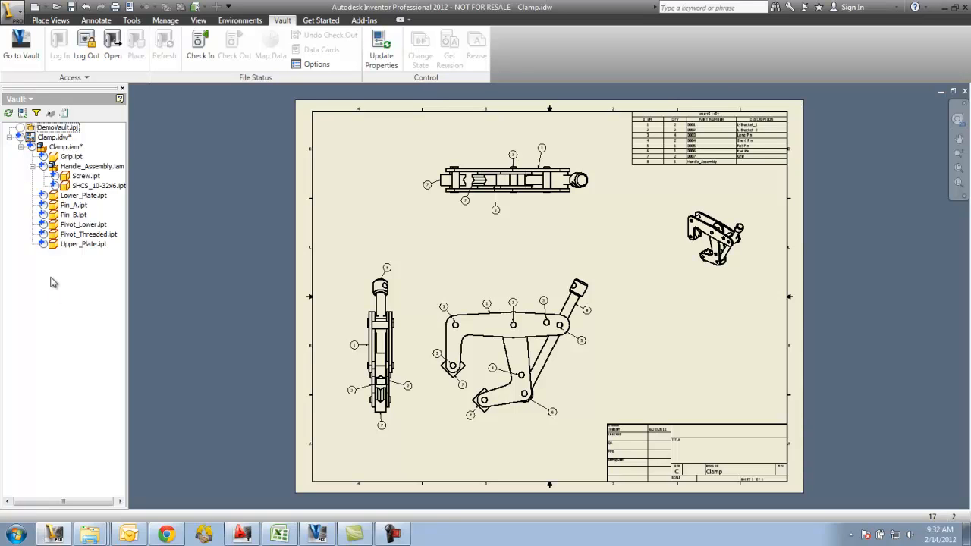
{"action": "mouse_move", "coordinate": [364, 260]}
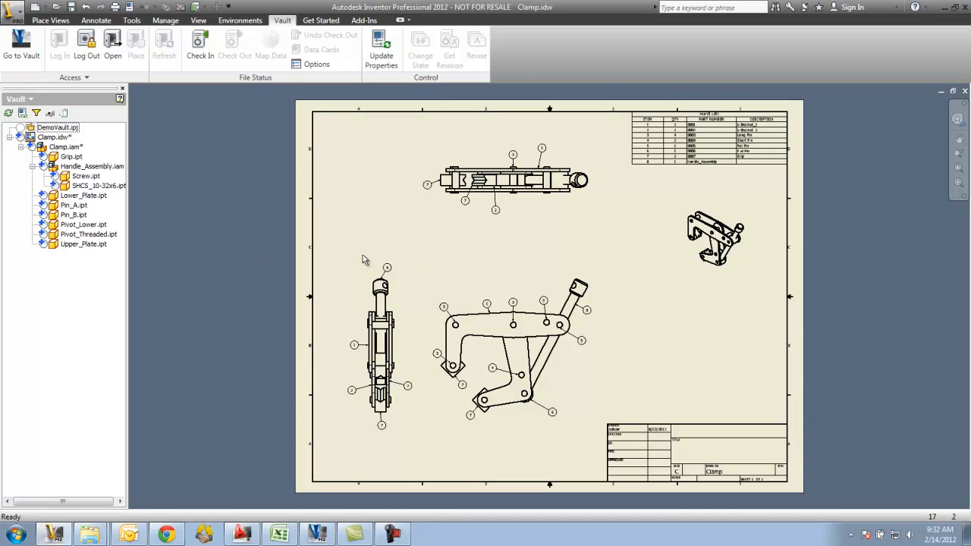
Start Check In for Clamp.idw and save its dependent files first.
{"action": "right_click", "coordinate": [55, 136]}
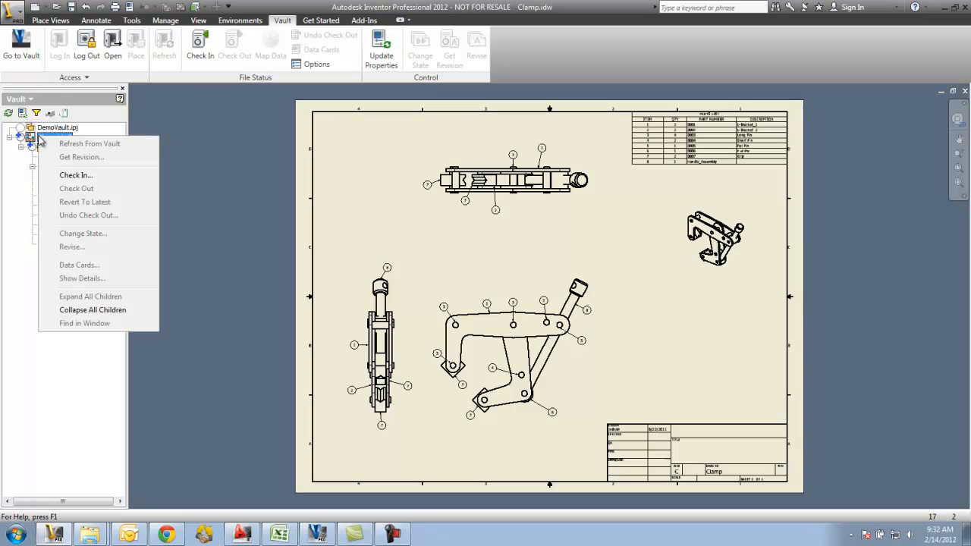
{"action": "mouse_move", "coordinate": [76, 175]}
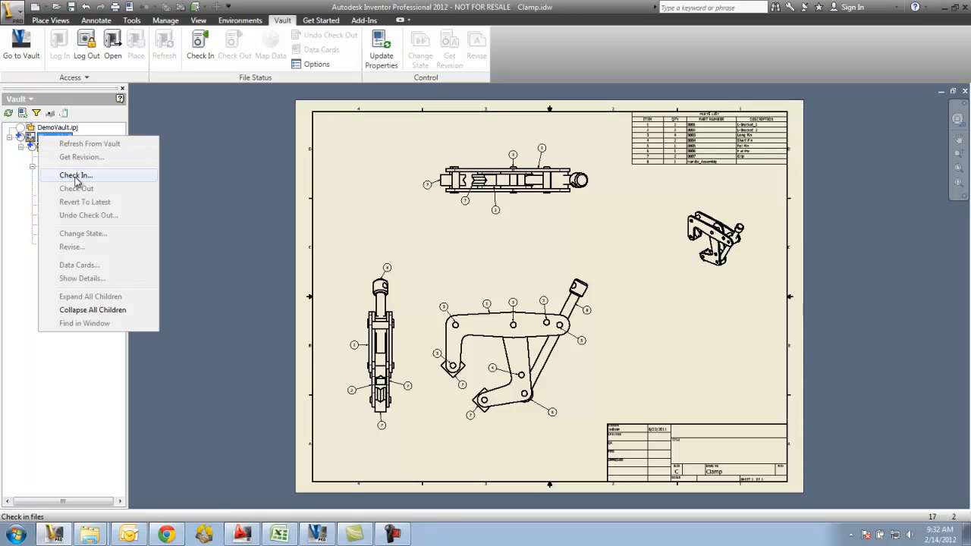
{"action": "left_click", "coordinate": [76, 174]}
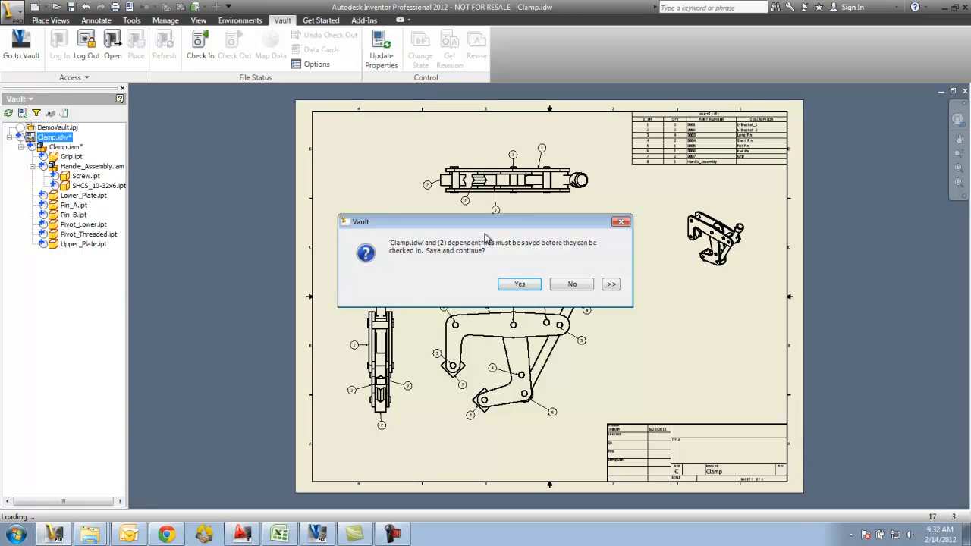
{"action": "mouse_move", "coordinate": [450, 307]}
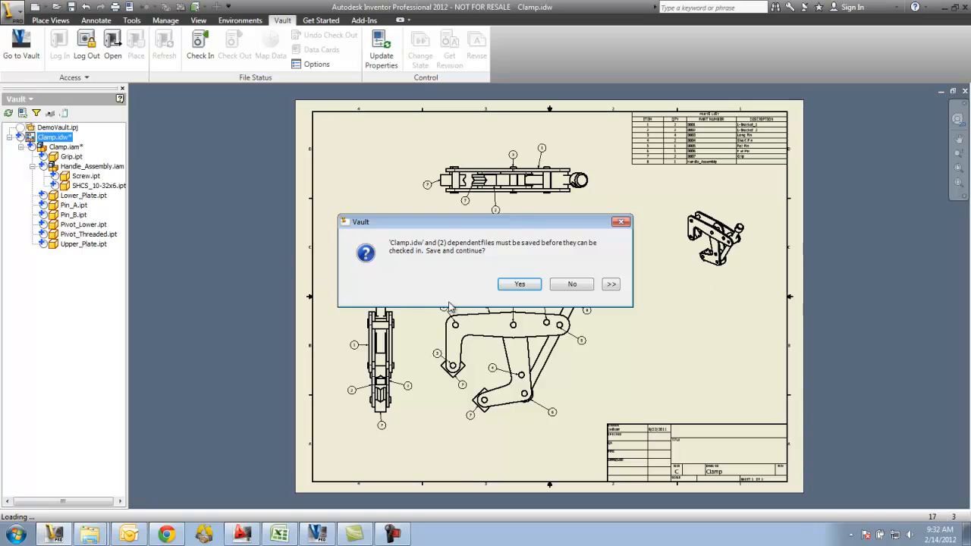
{"action": "left_click", "coordinate": [519, 283]}
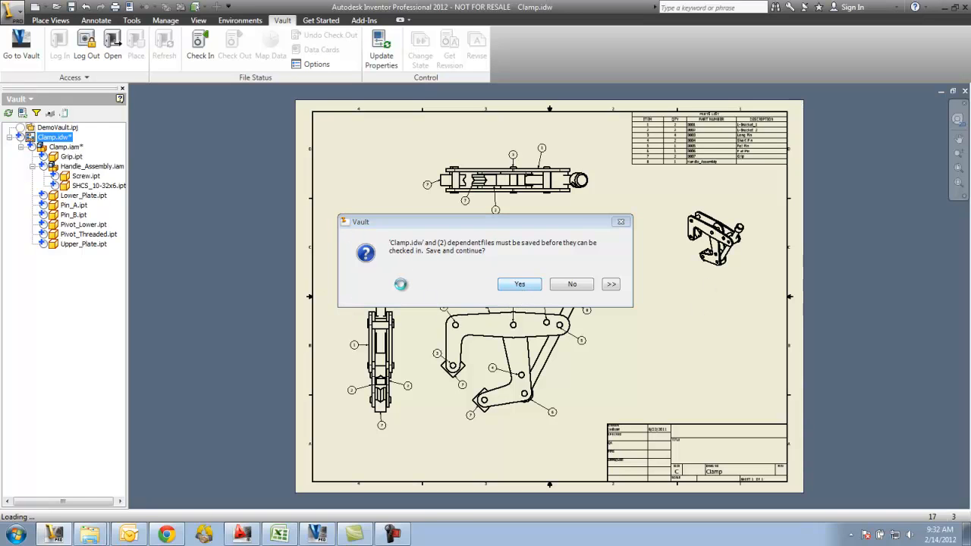
{"action": "left_click", "coordinate": [519, 284]}
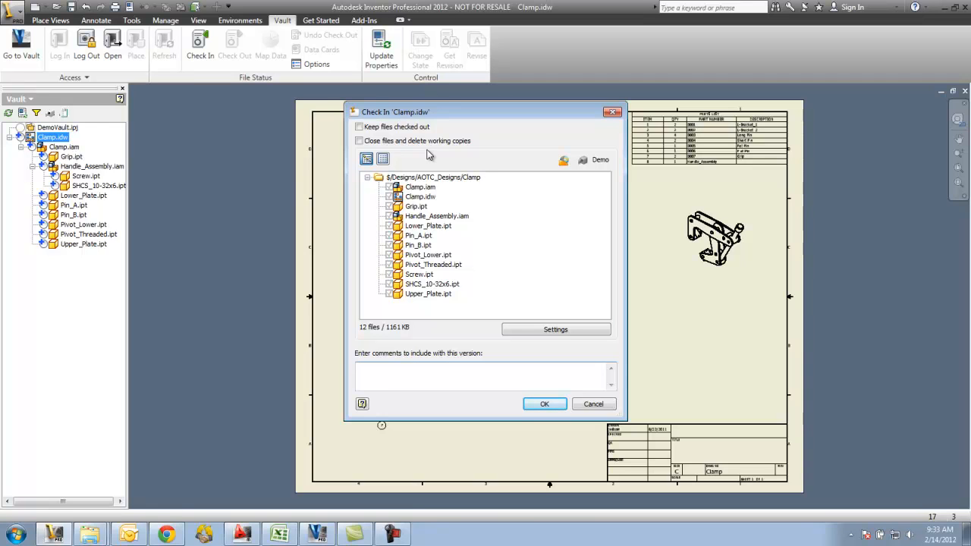
Confirm the save prompts so the check-in window lists all 12 files.
{"action": "left_click", "coordinate": [485, 375]}
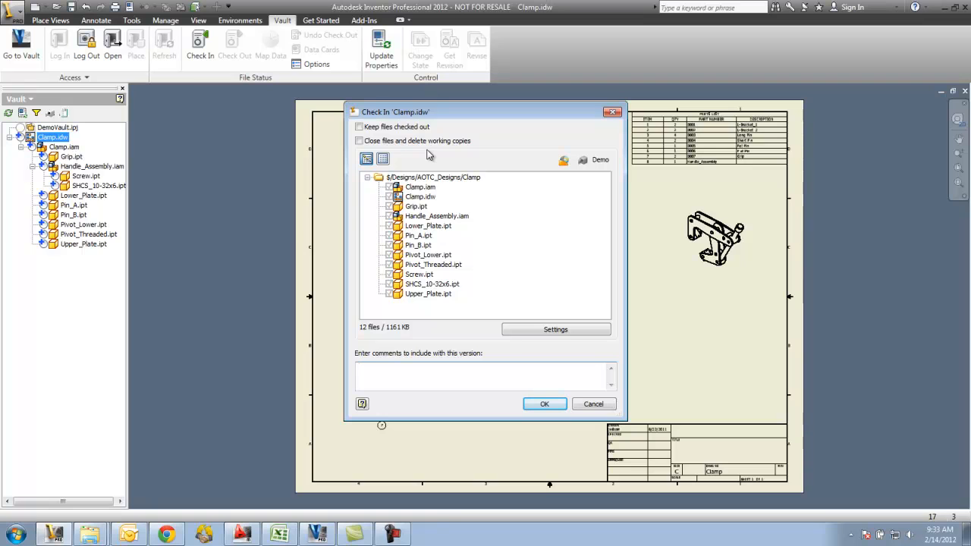
{"action": "mouse_move", "coordinate": [578, 274]}
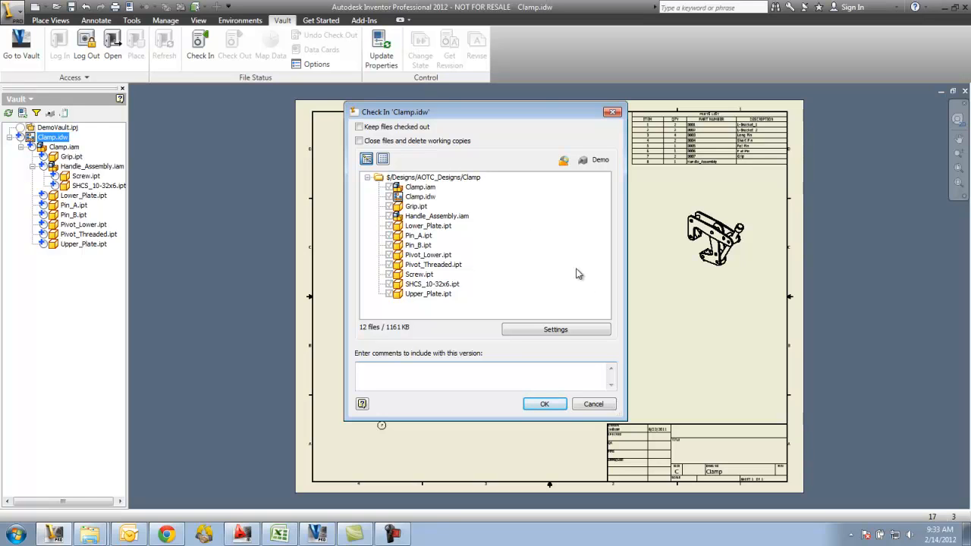
{"action": "mouse_move", "coordinate": [584, 194]}
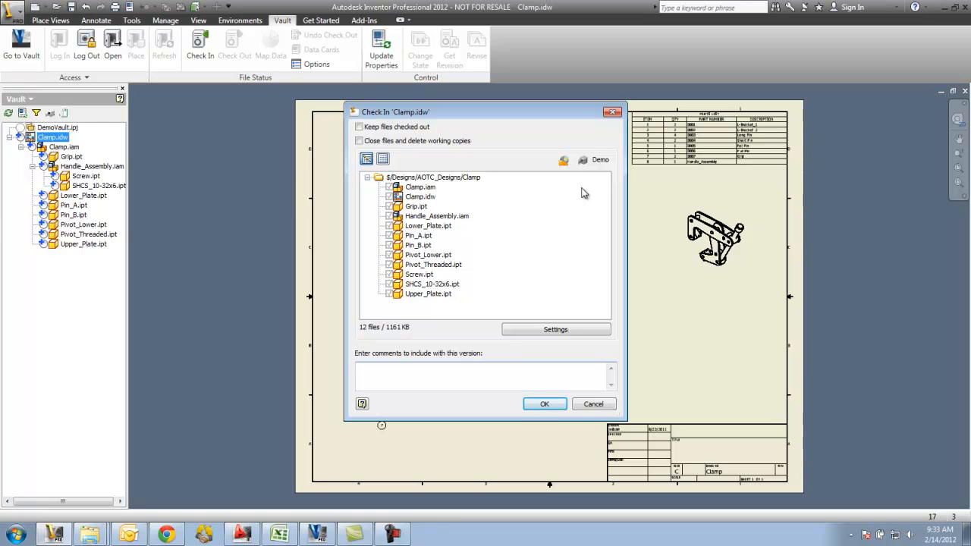
{"action": "mouse_move", "coordinate": [578, 161]}
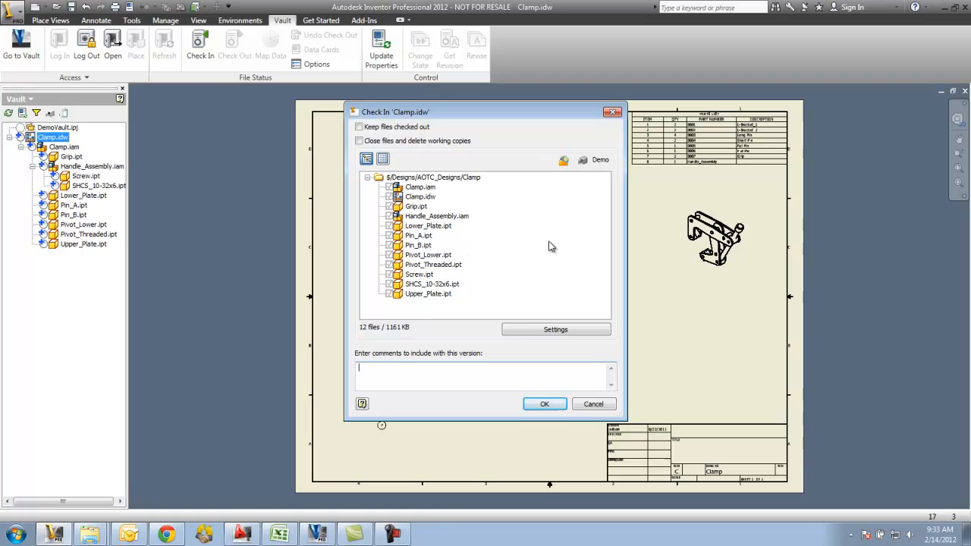
{"action": "mouse_move", "coordinate": [575, 177]}
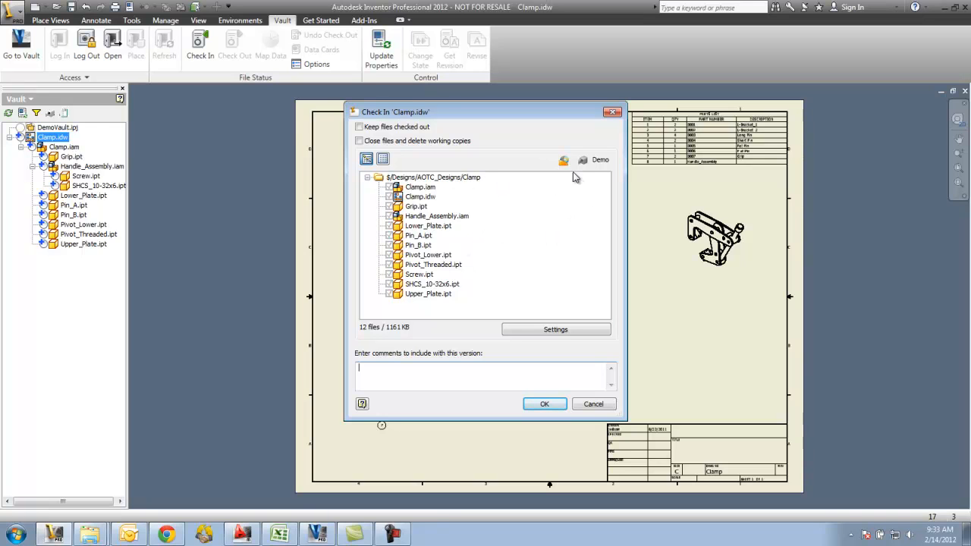
{"action": "mouse_move", "coordinate": [565, 184]}
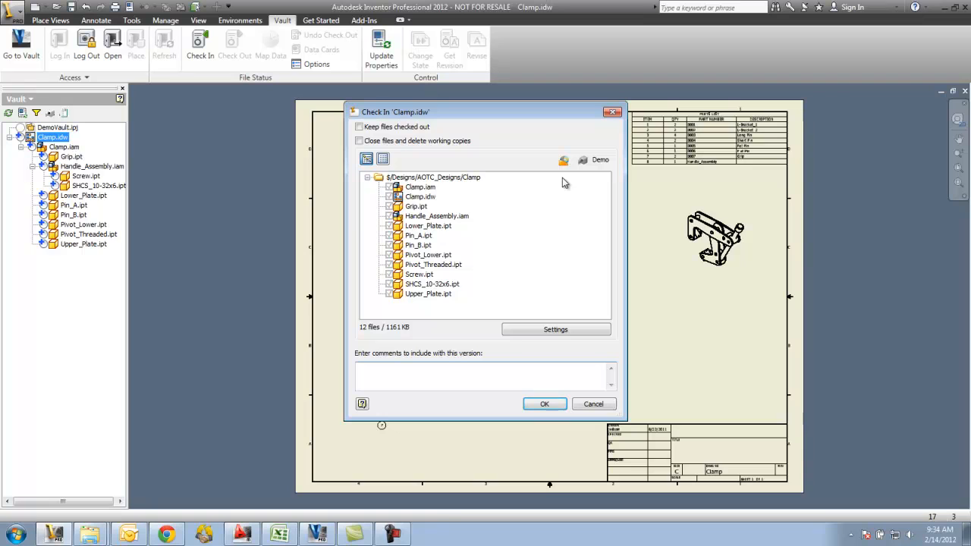
{"action": "left_click", "coordinate": [485, 373]}
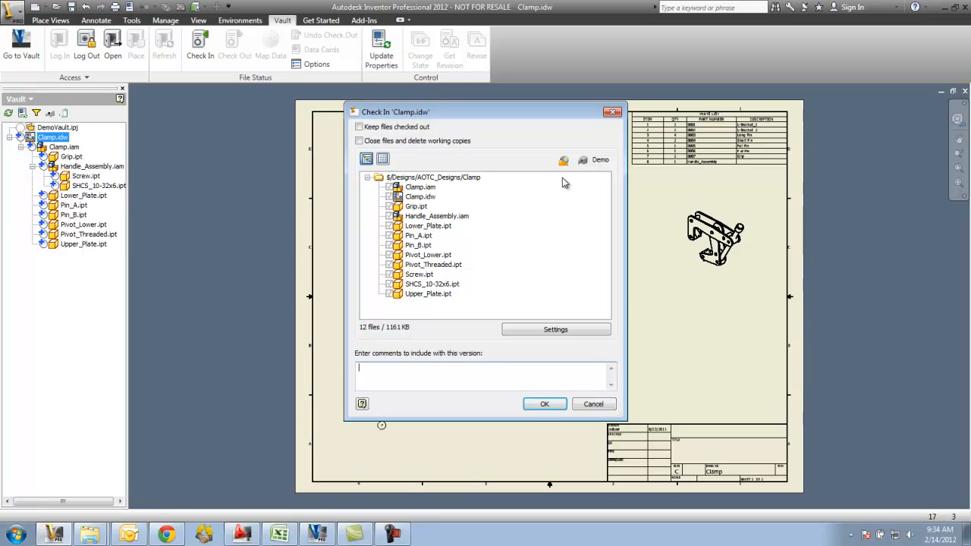
{"action": "mouse_move", "coordinate": [593, 171]}
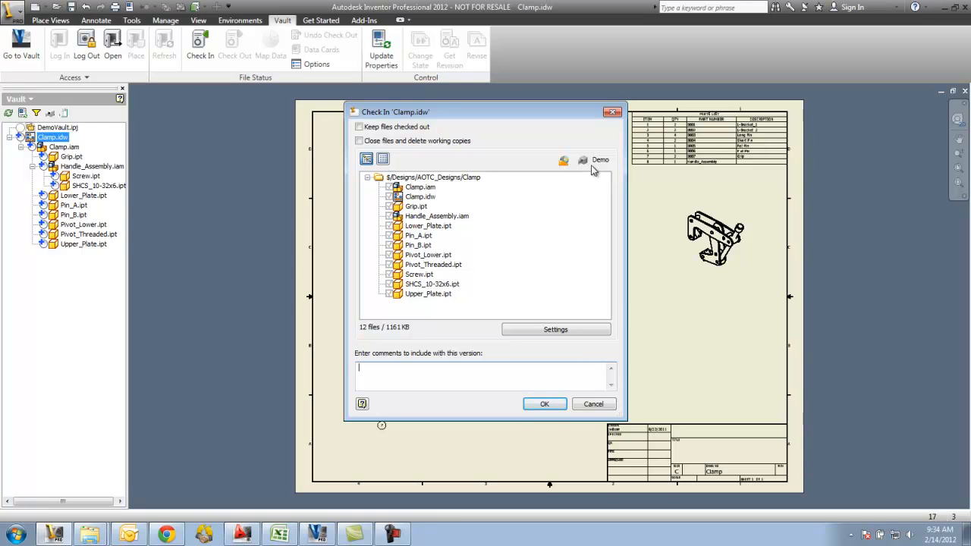
{"action": "mouse_move", "coordinate": [603, 169]}
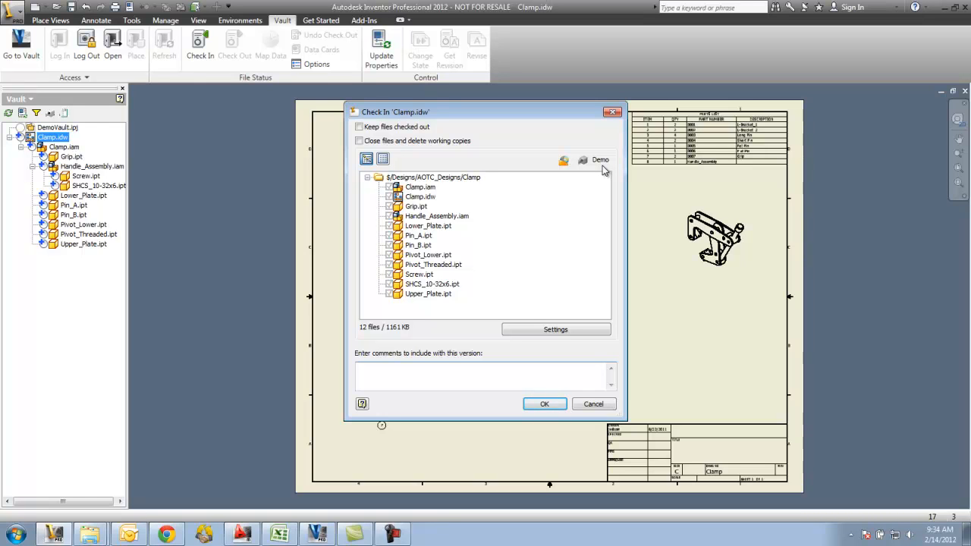
{"action": "mouse_move", "coordinate": [531, 320]}
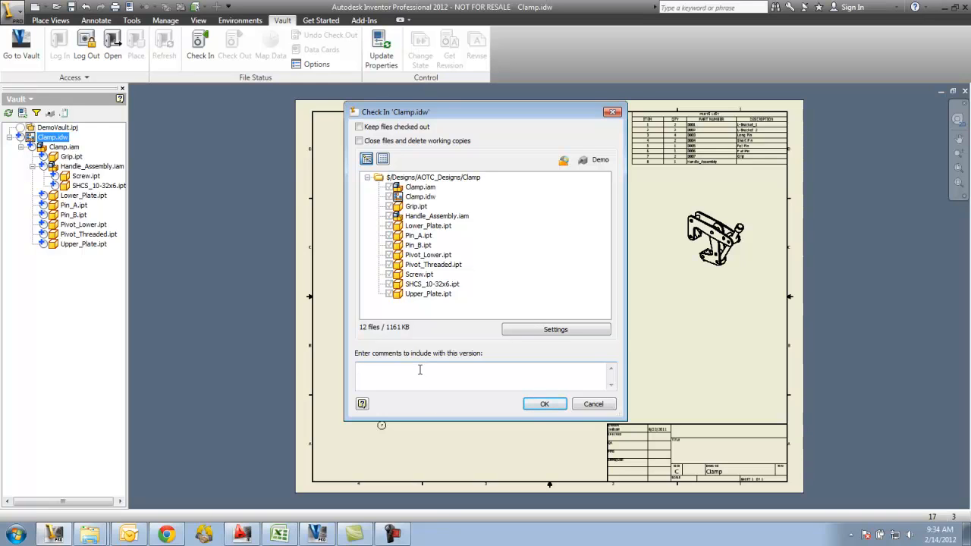
Check in the 12 Clamp files with the comment 'Added to Vault'.
{"action": "type", "text": "Added to"}
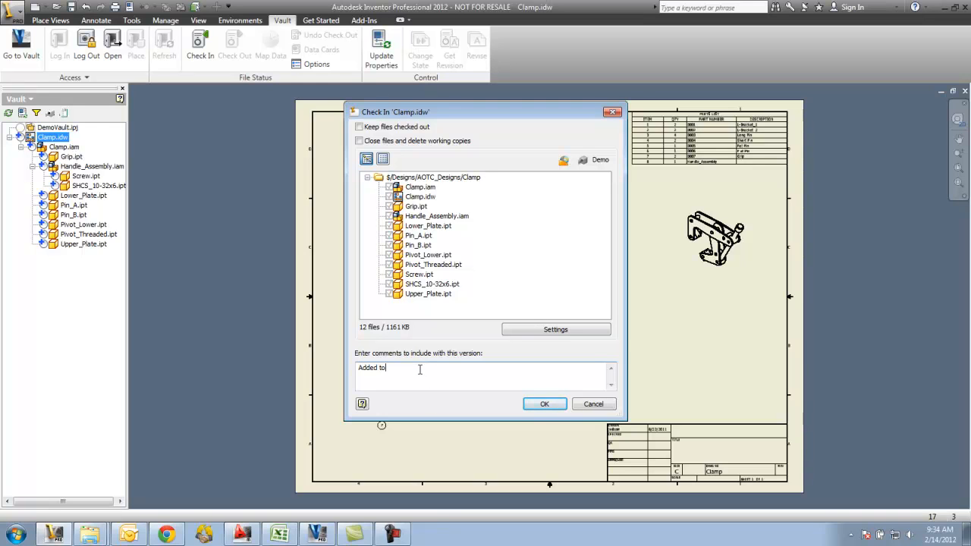
{"action": "type", "text": "Vault"}
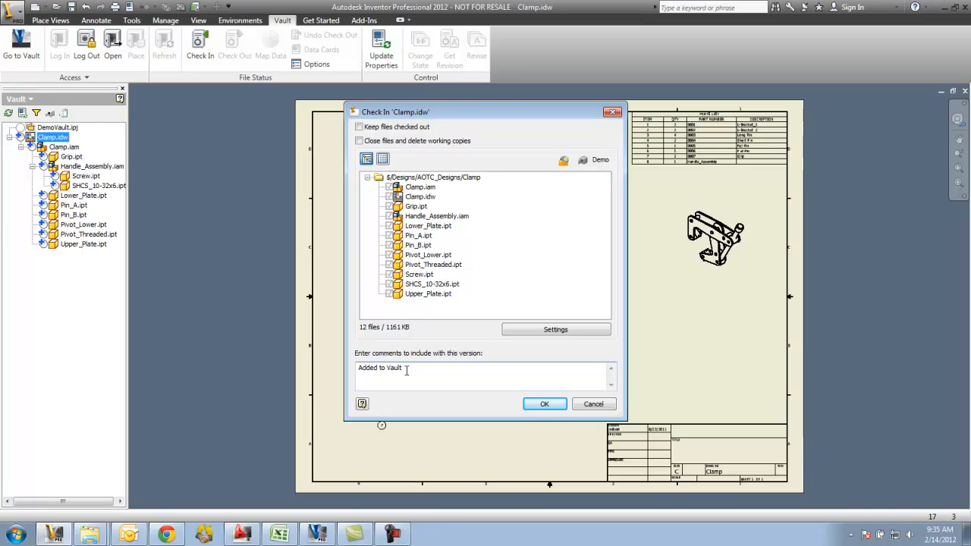
{"action": "left_click", "coordinate": [544, 403]}
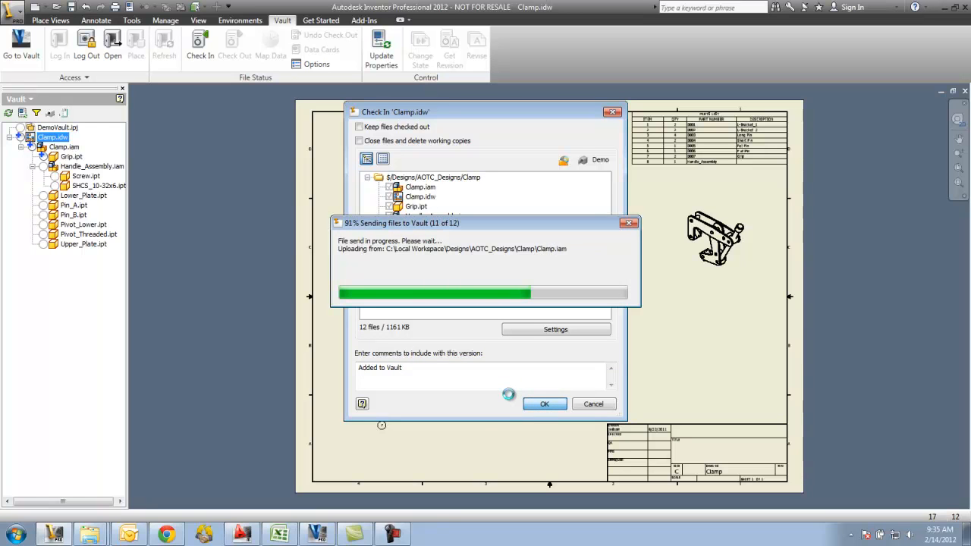
{"action": "left_click", "coordinate": [544, 403]}
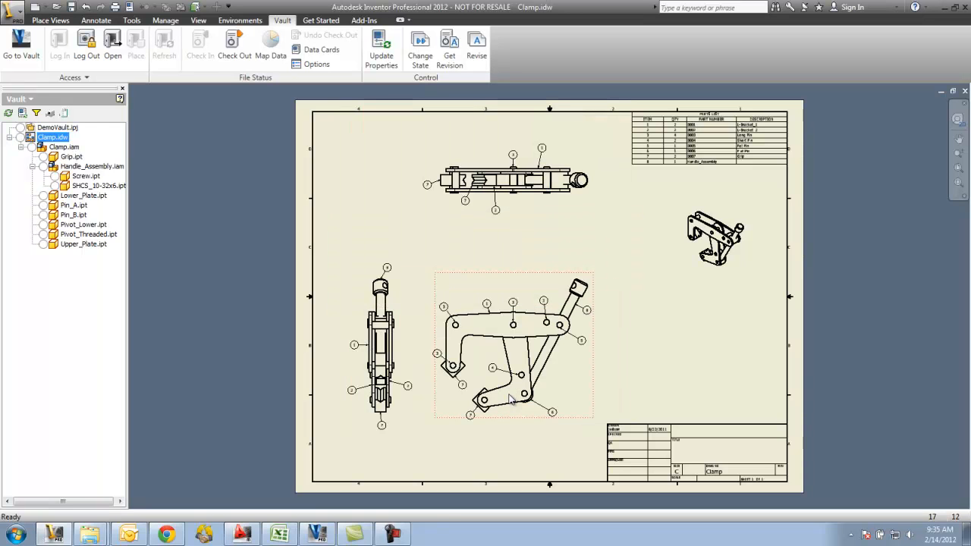
{"action": "mouse_move", "coordinate": [508, 400]}
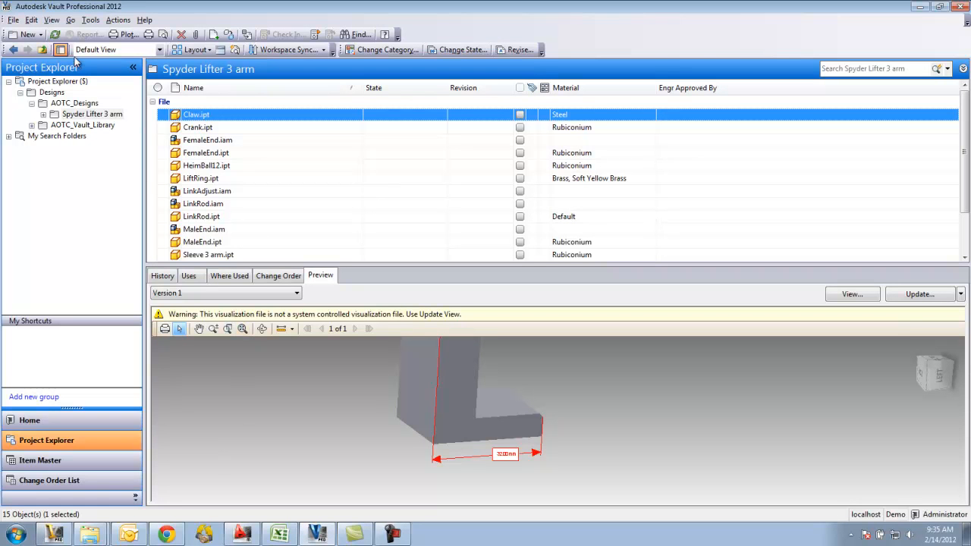
{"action": "mouse_move", "coordinate": [55, 34]}
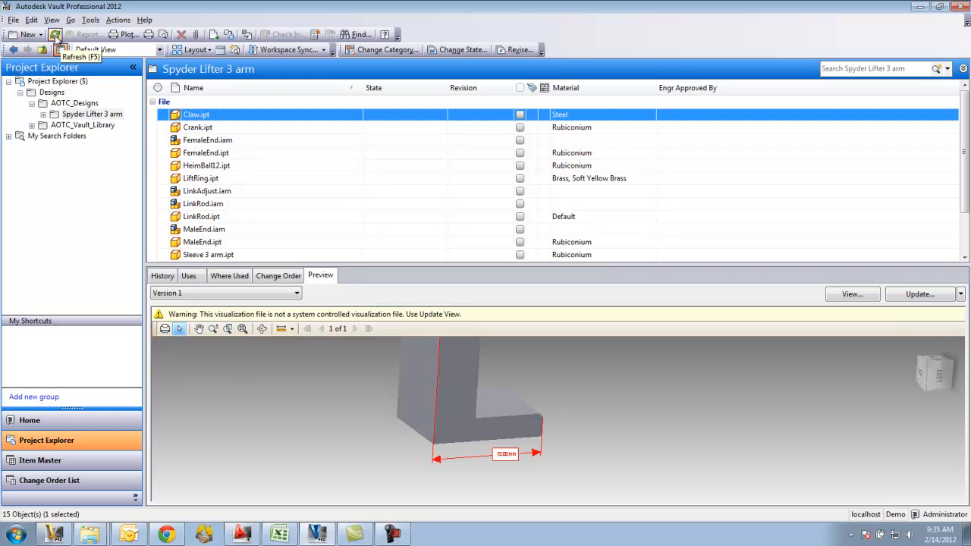
Refresh Vault Explorer and view the Clamp folder's 12 files, previewing Clamp.idw.
{"action": "left_click", "coordinate": [55, 34]}
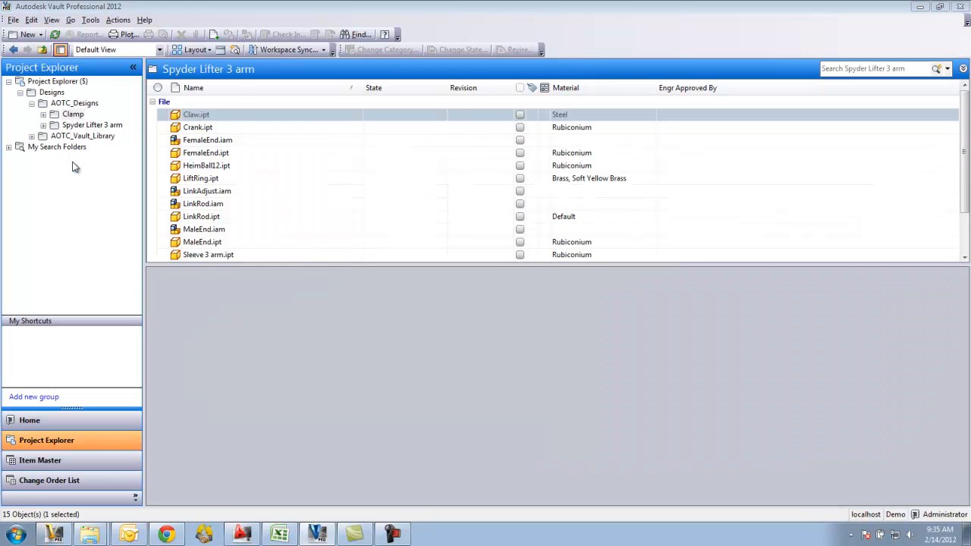
{"action": "left_click", "coordinate": [73, 114]}
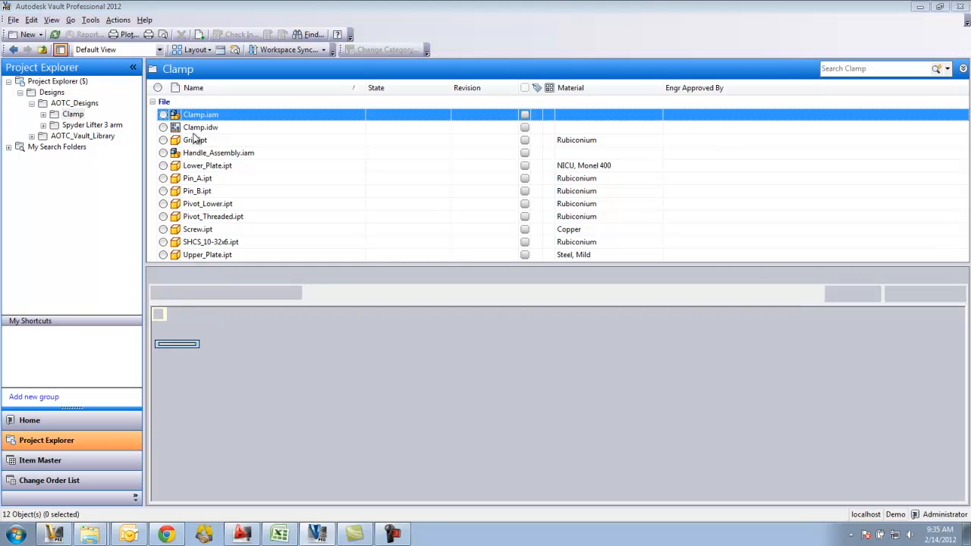
{"action": "left_click", "coordinate": [201, 126]}
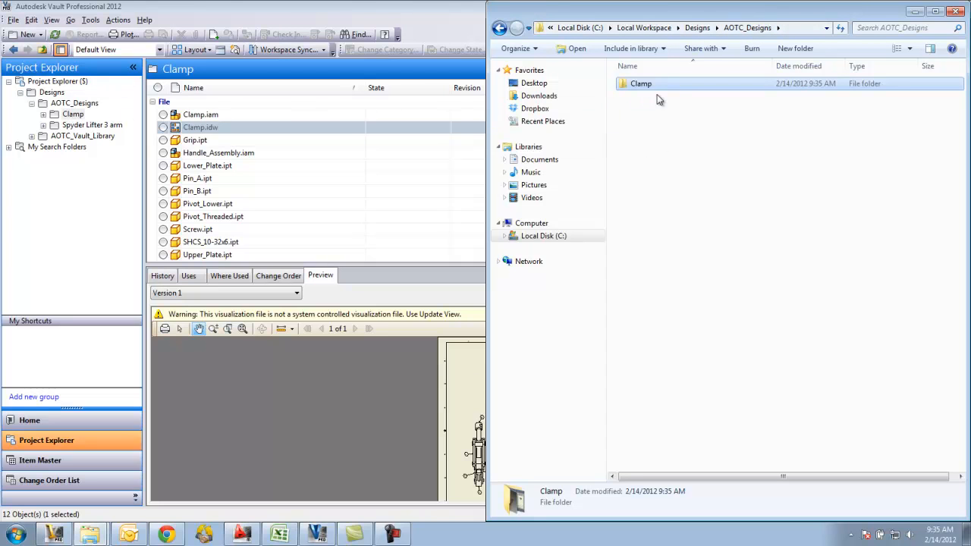
Browse into the local workspace Clamp folder.
{"action": "double_click", "coordinate": [641, 83]}
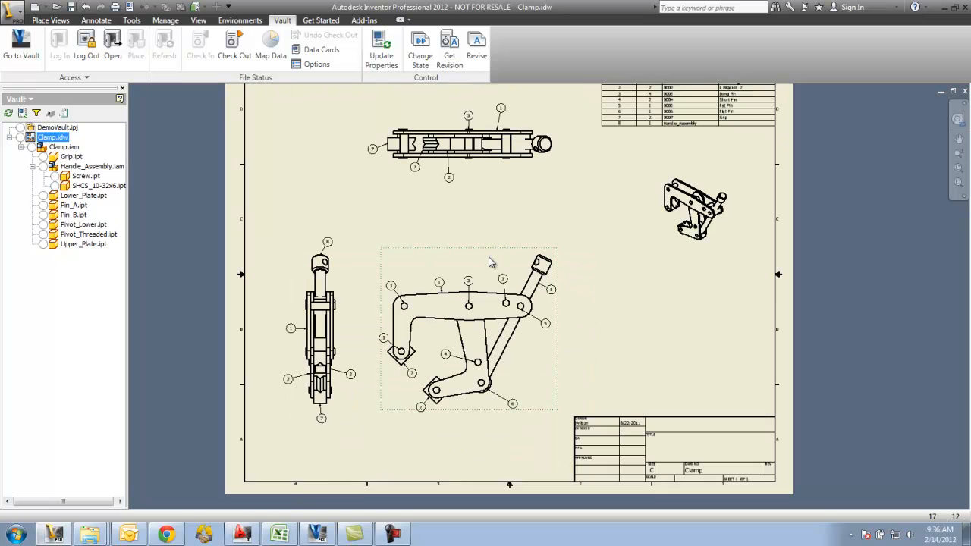
{"action": "mouse_move", "coordinate": [475, 253]}
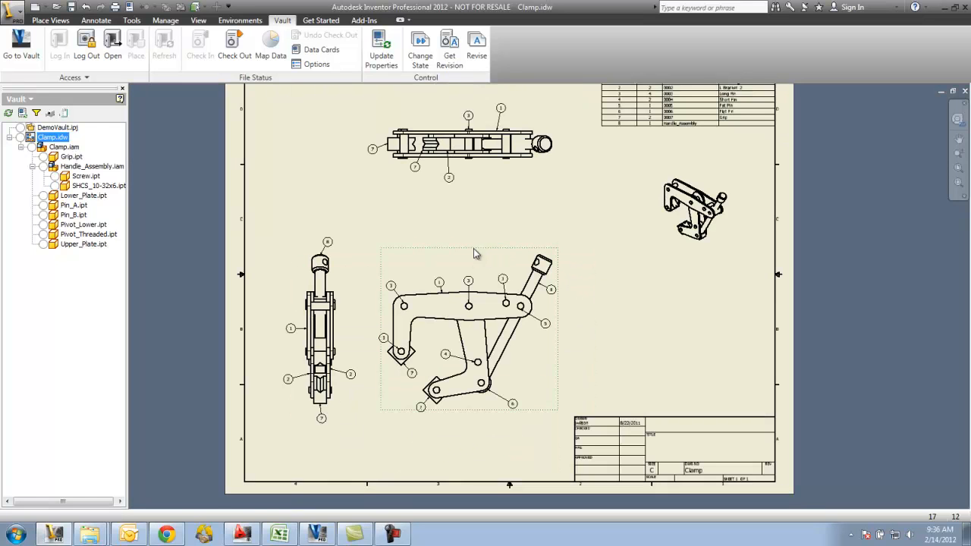
{"action": "mouse_move", "coordinate": [478, 350]}
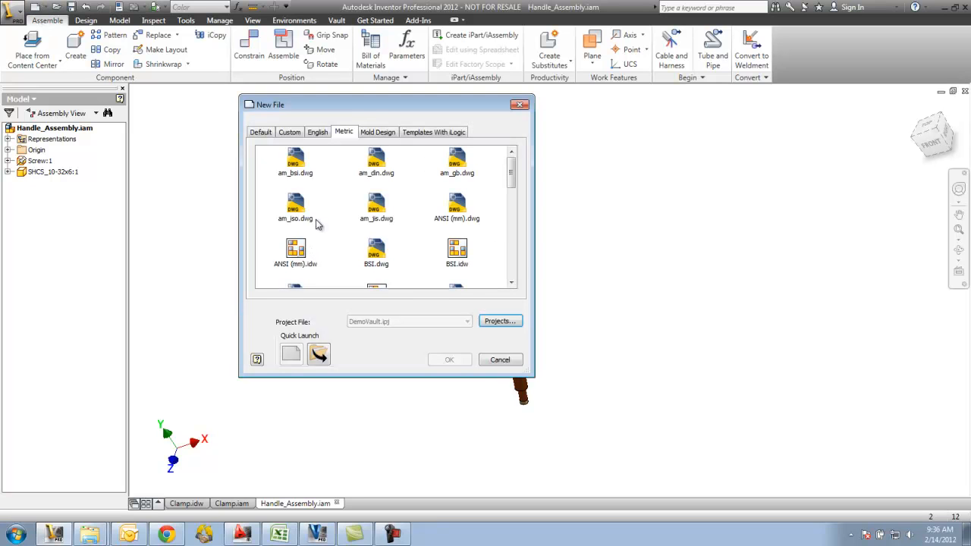
Create a new part from Standard.ipt and sketch a .250 diameter circle.
{"action": "left_click", "coordinate": [261, 131]}
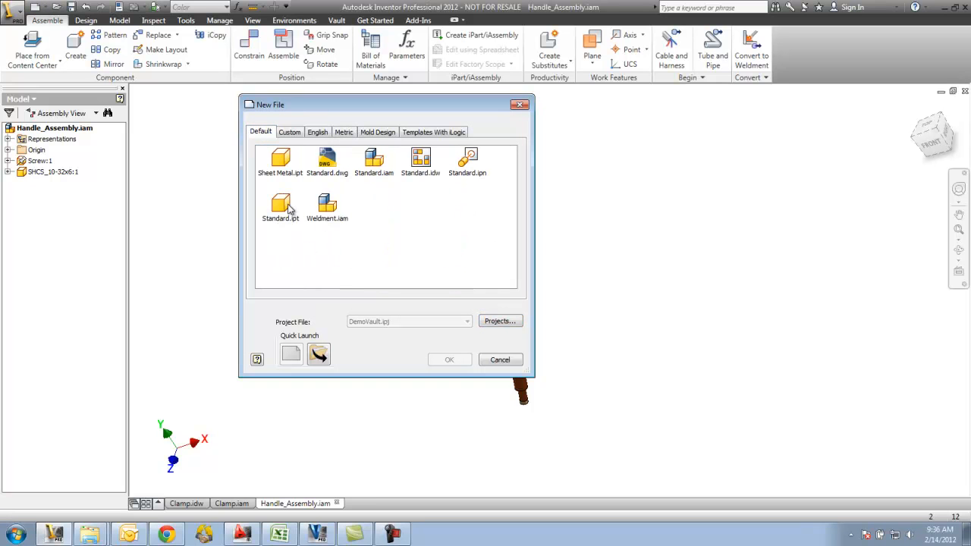
{"action": "double_click", "coordinate": [280, 205]}
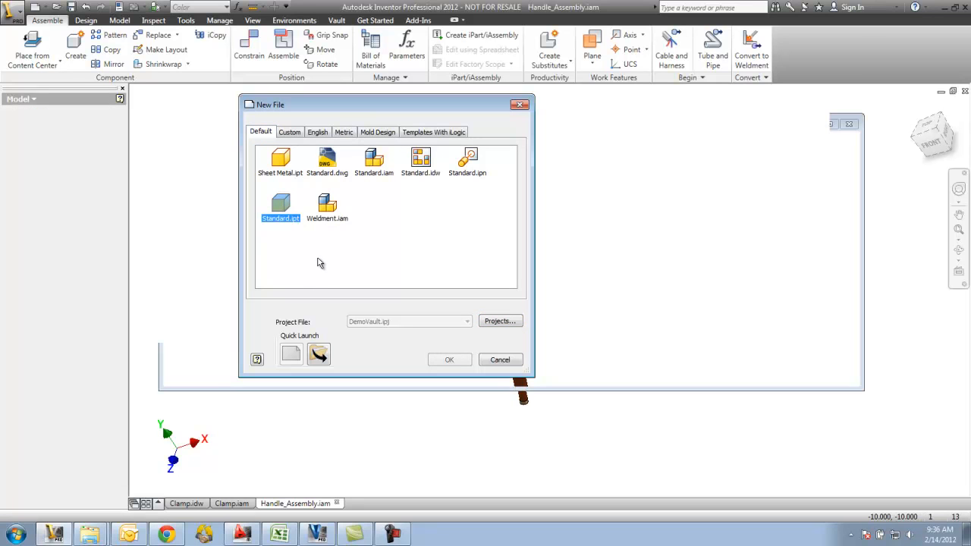
{"action": "left_click", "coordinate": [449, 360]}
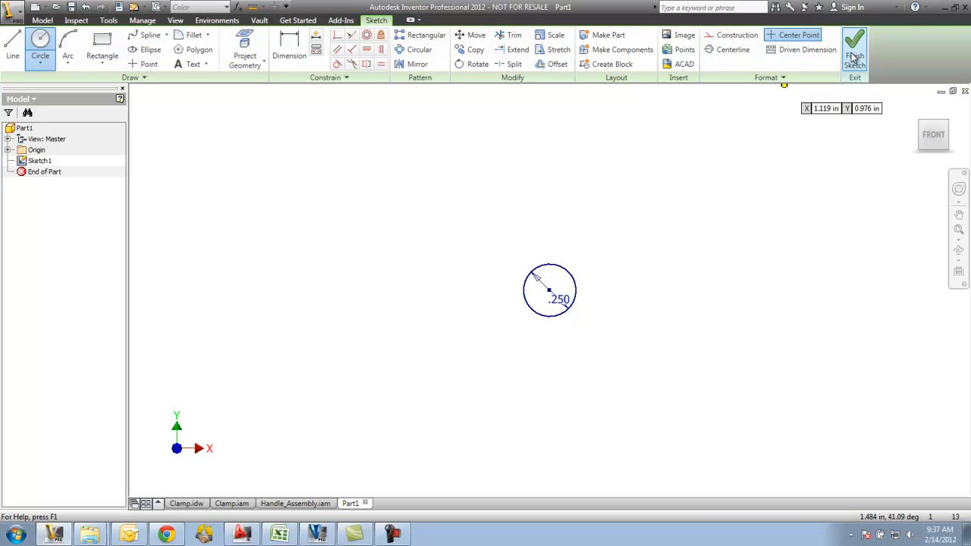
Extrude the circle into a long solid rod.
{"action": "left_click", "coordinate": [854, 46]}
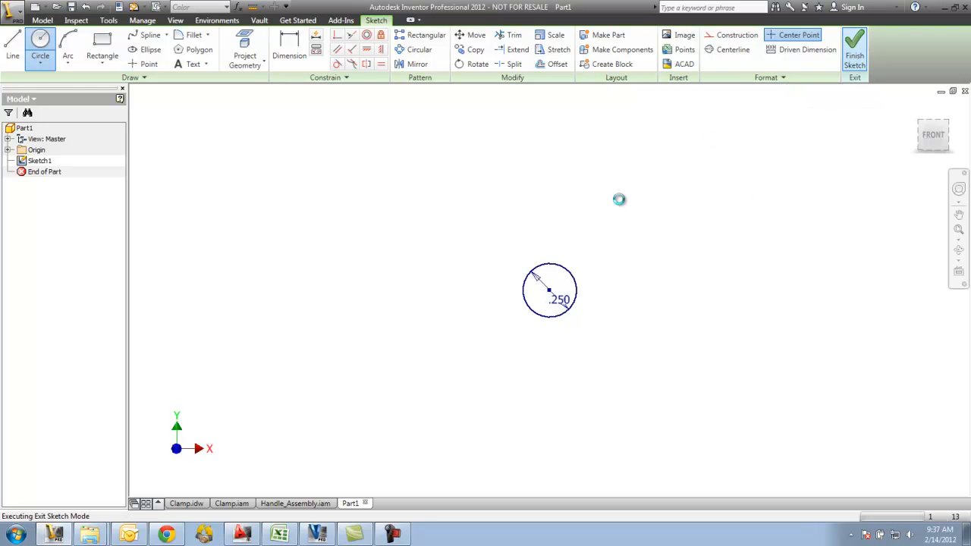
{"action": "left_click", "coordinate": [855, 45]}
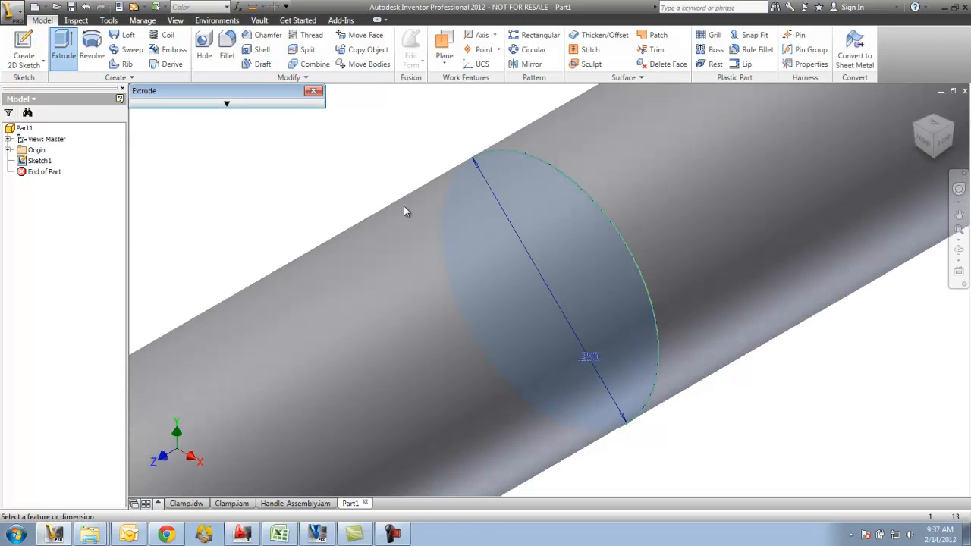
{"action": "left_click", "coordinate": [313, 90]}
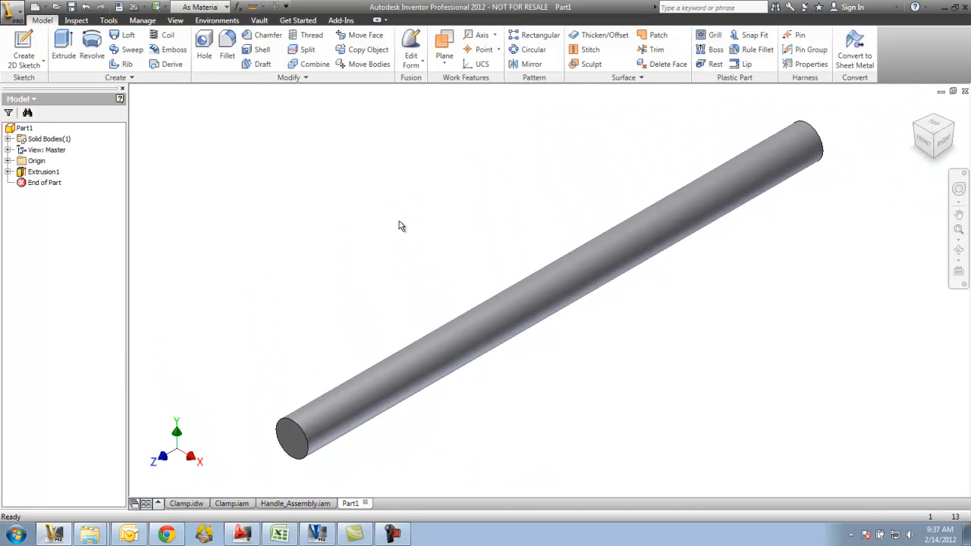
{"action": "mouse_move", "coordinate": [408, 235]}
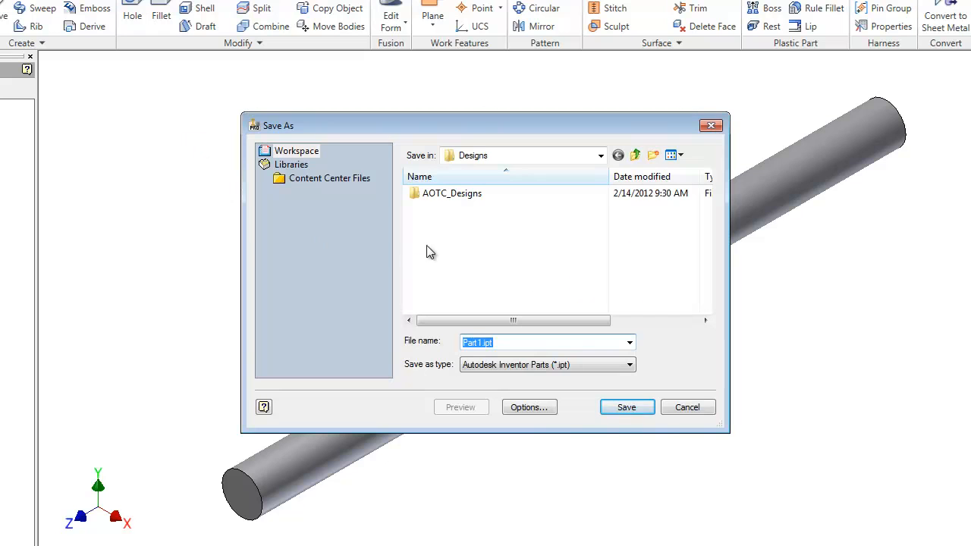
{"action": "mouse_move", "coordinate": [442, 217]}
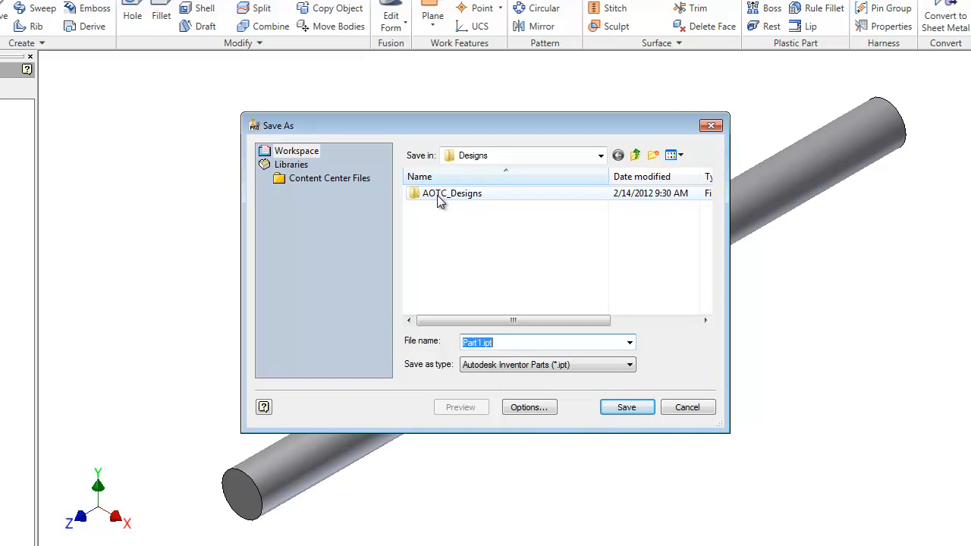
Save the rod as Handle Pin.ipt in the Clamp folder and close it.
{"action": "double_click", "coordinate": [452, 193]}
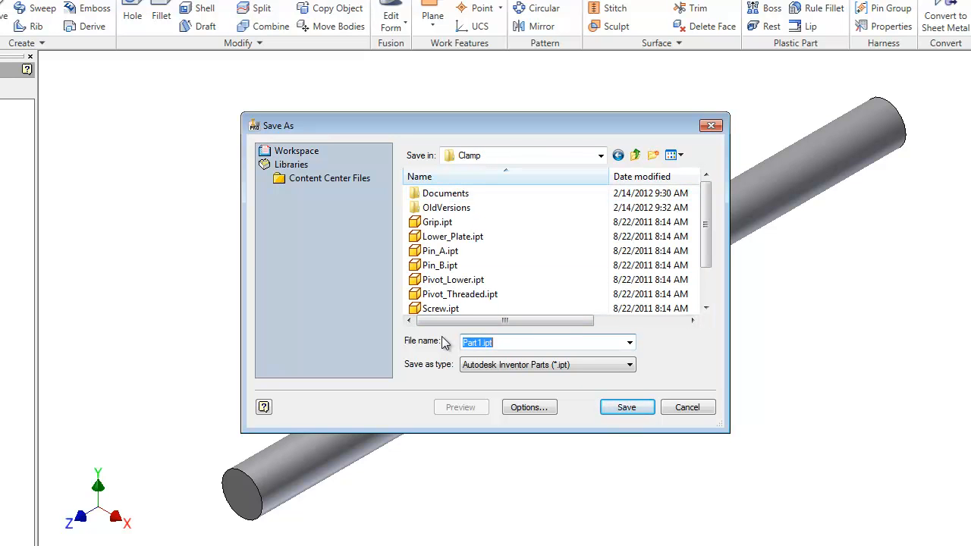
{"action": "type", "text": "Handle P"}
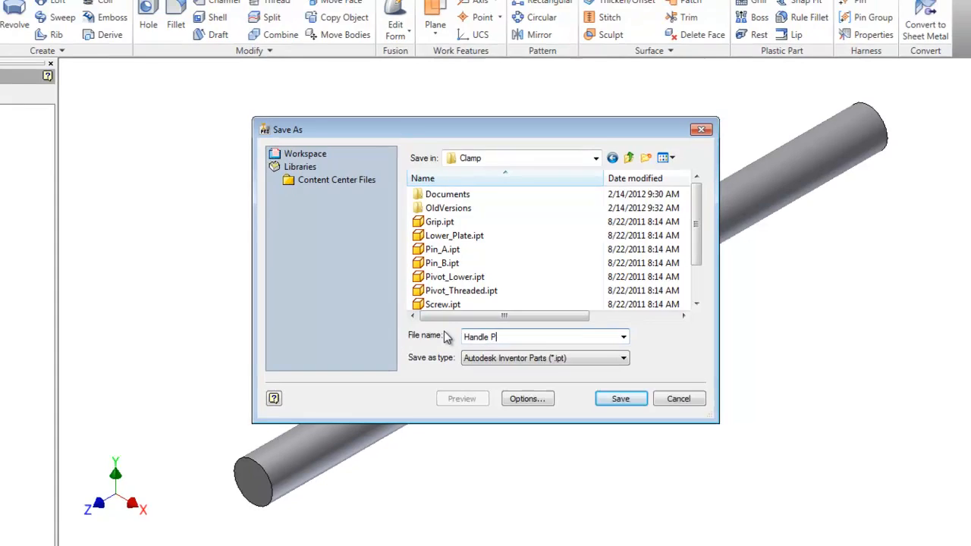
{"action": "left_click", "coordinate": [621, 398]}
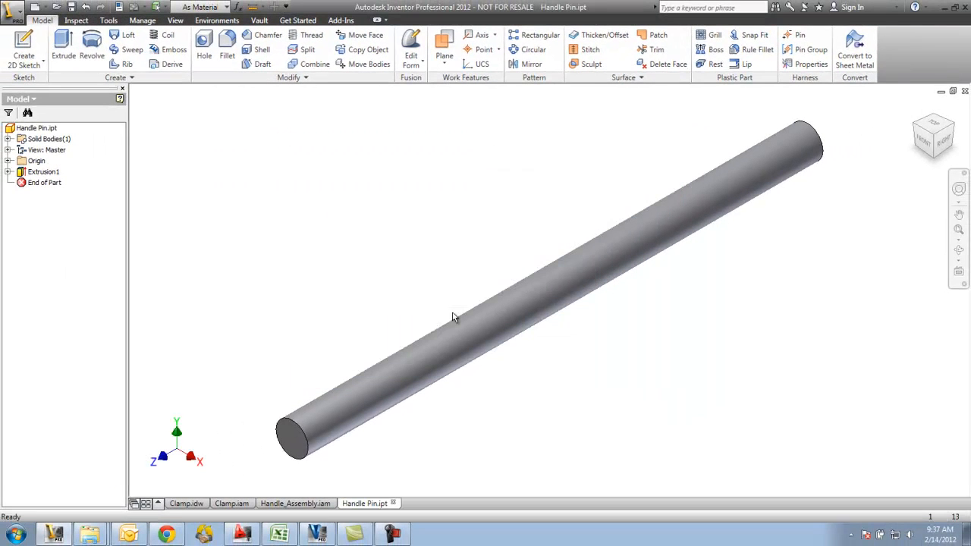
{"action": "mouse_move", "coordinate": [381, 262]}
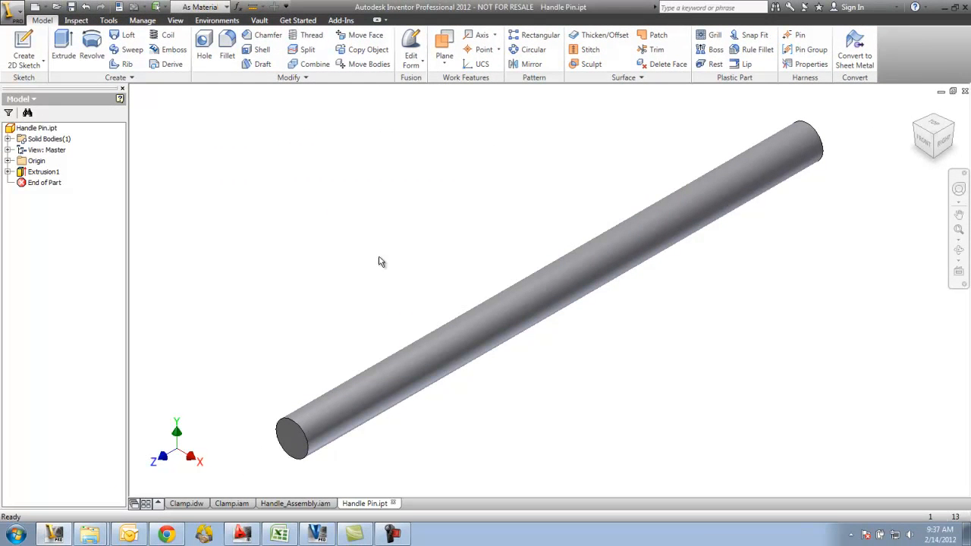
{"action": "left_click", "coordinate": [964, 91]}
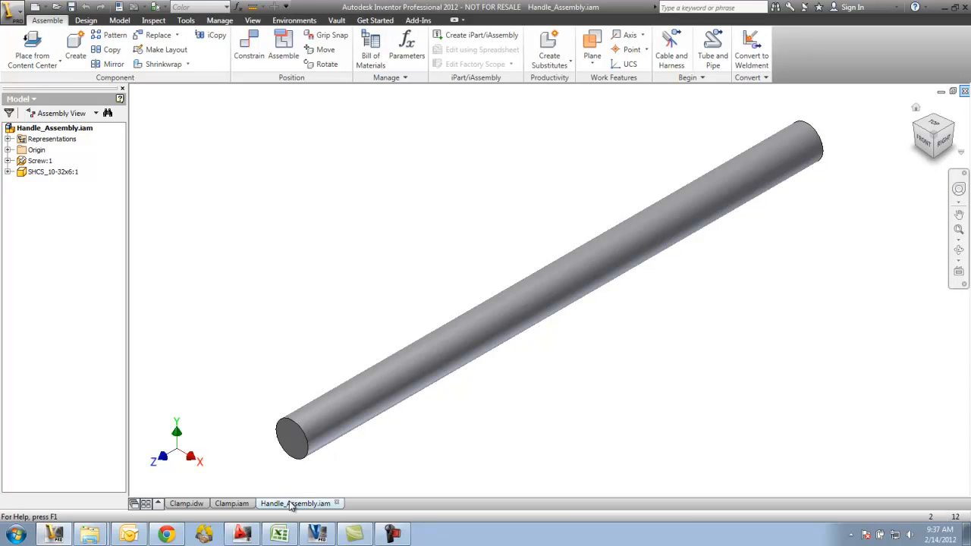
Place Handle Pin.ipt from AOTC_Designs > Clamp into Handle_Assembly, checking the assembly out.
{"action": "left_click", "coordinate": [231, 503]}
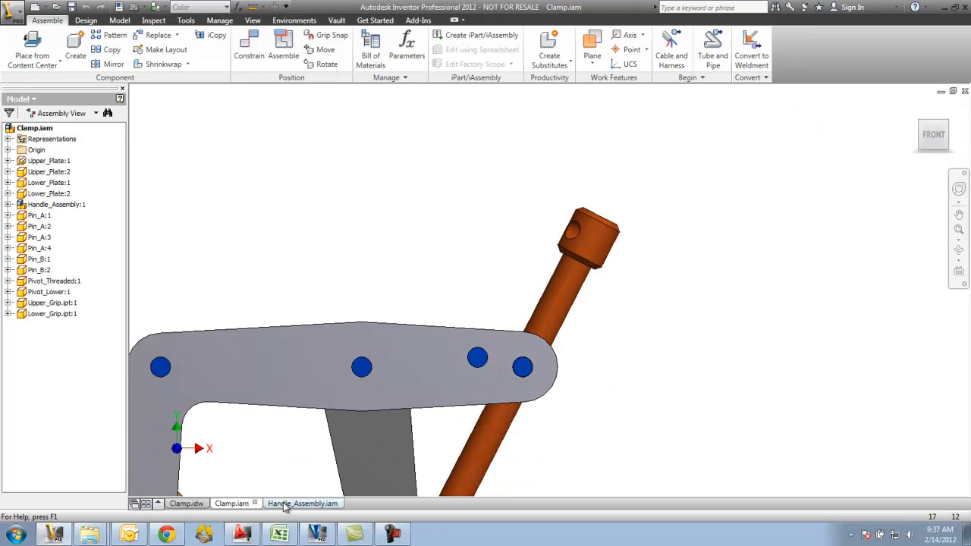
{"action": "left_click", "coordinate": [303, 503]}
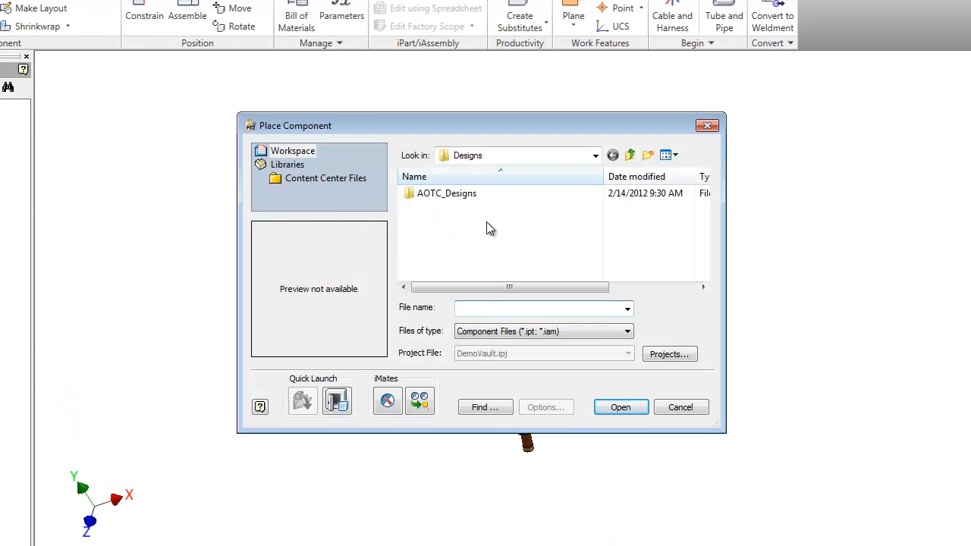
{"action": "double_click", "coordinate": [447, 193]}
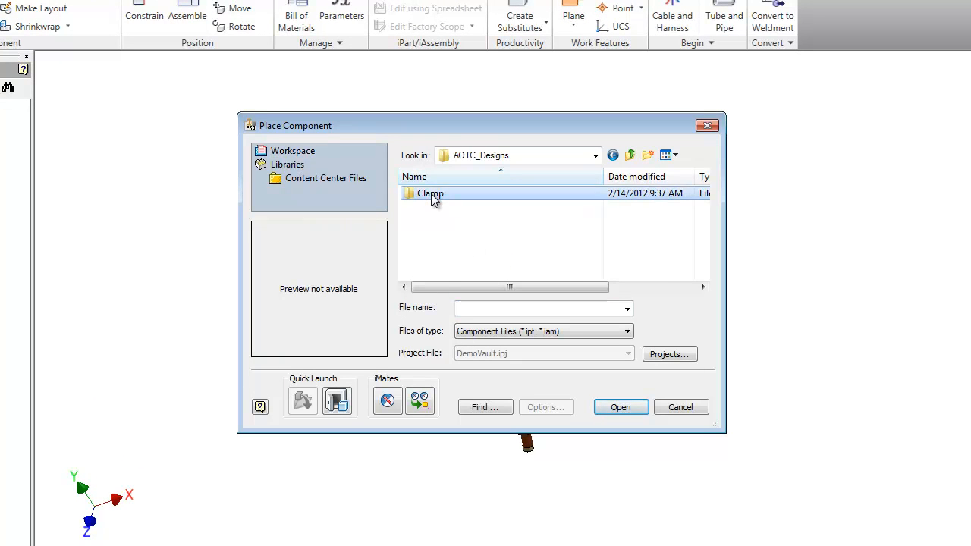
{"action": "double_click", "coordinate": [431, 193]}
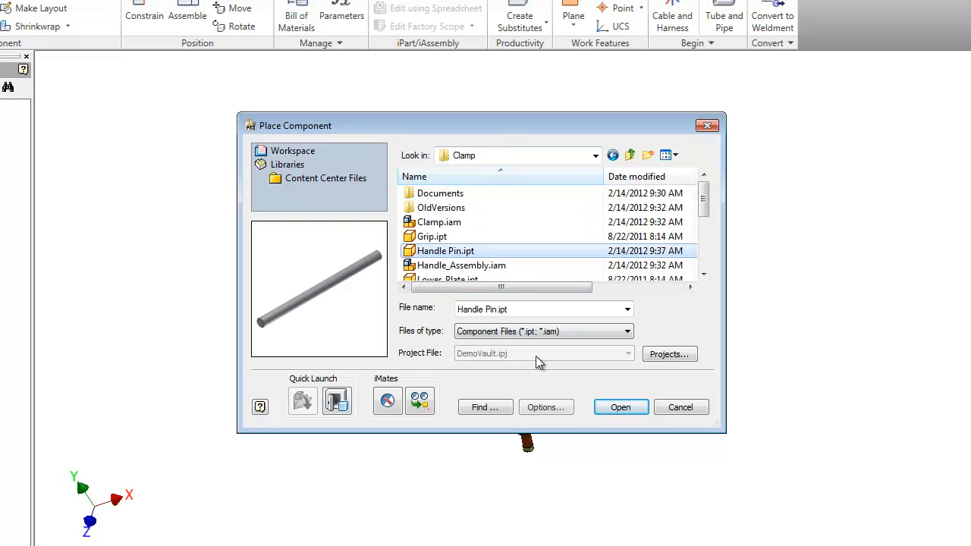
{"action": "left_click", "coordinate": [621, 407]}
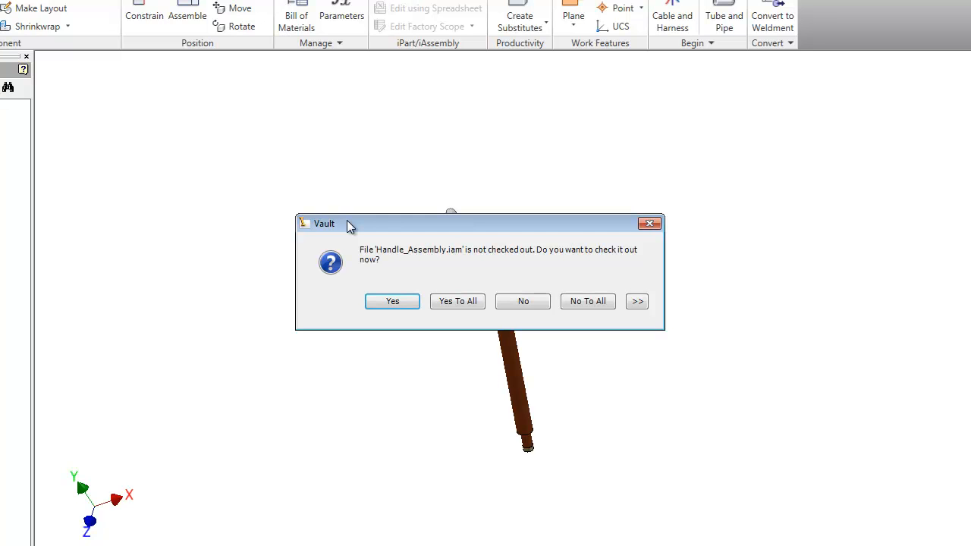
{"action": "mouse_move", "coordinate": [369, 260]}
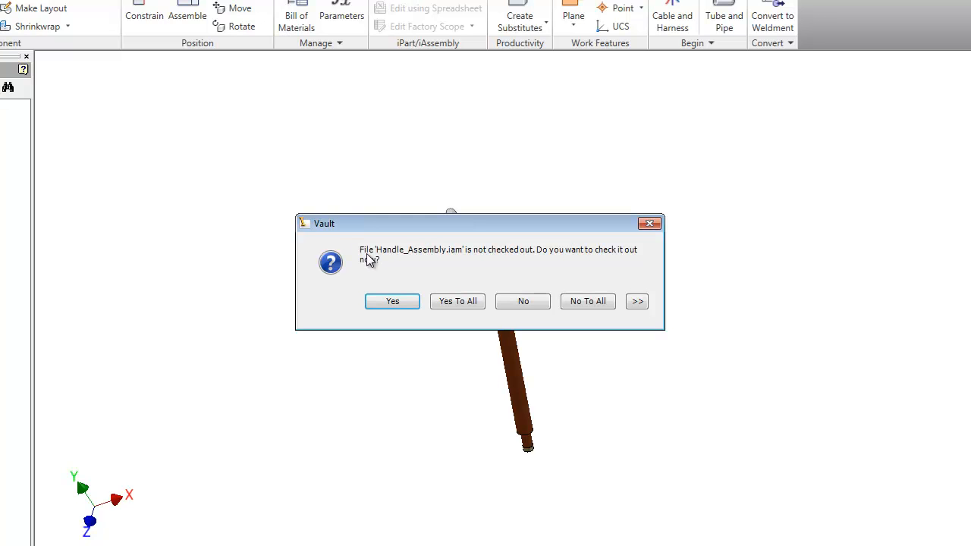
{"action": "mouse_move", "coordinate": [447, 268]}
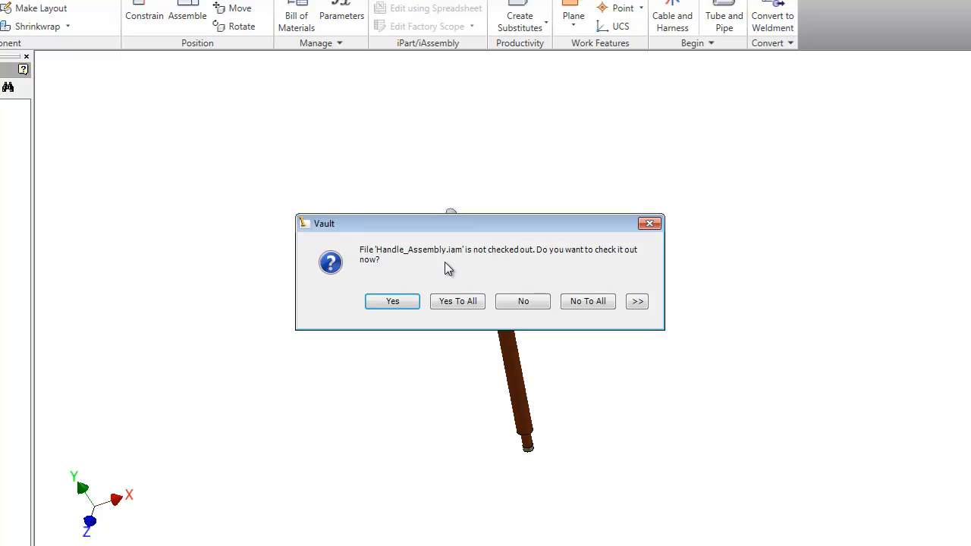
{"action": "mouse_move", "coordinate": [520, 264]}
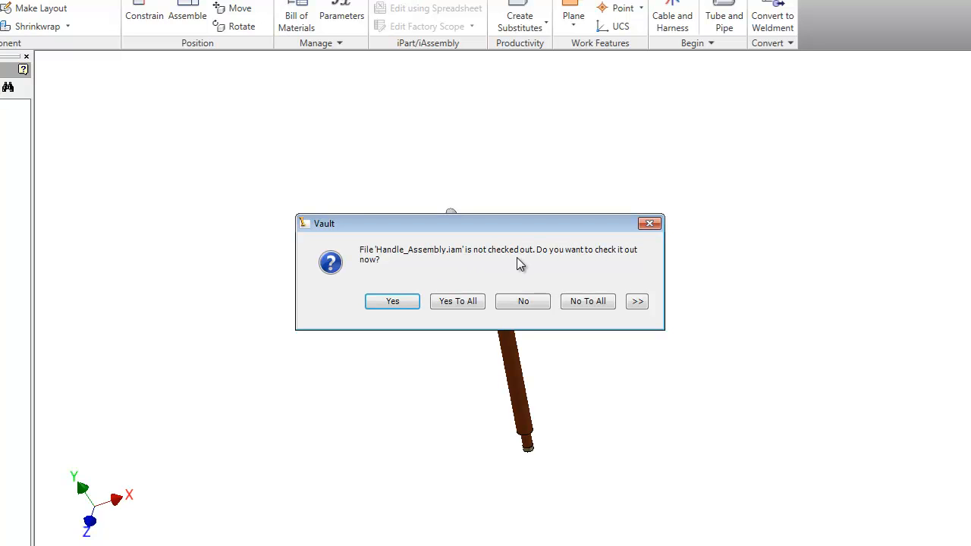
{"action": "mouse_move", "coordinate": [474, 270]}
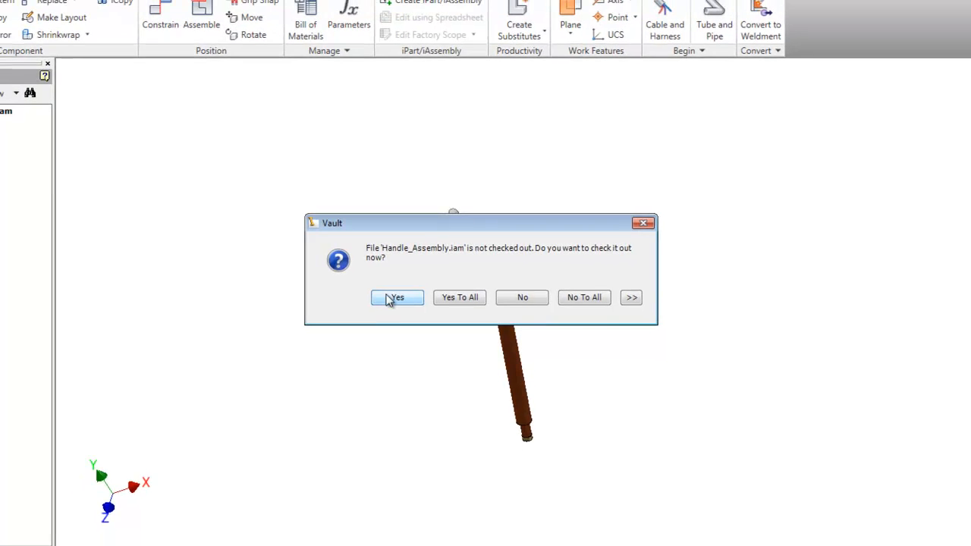
{"action": "left_click", "coordinate": [396, 297]}
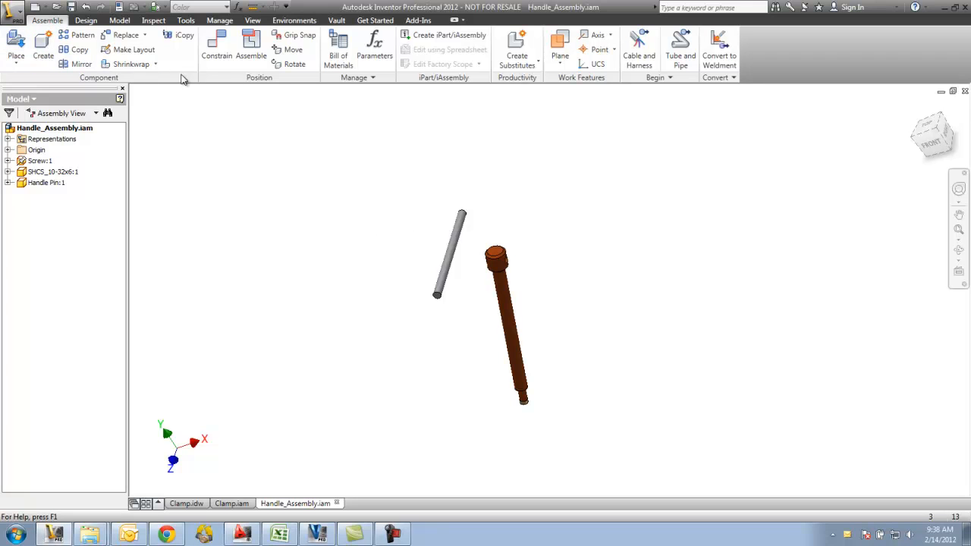
Mate the pin's axis to the axis of the hole in the handle head.
{"action": "left_click", "coordinate": [216, 50]}
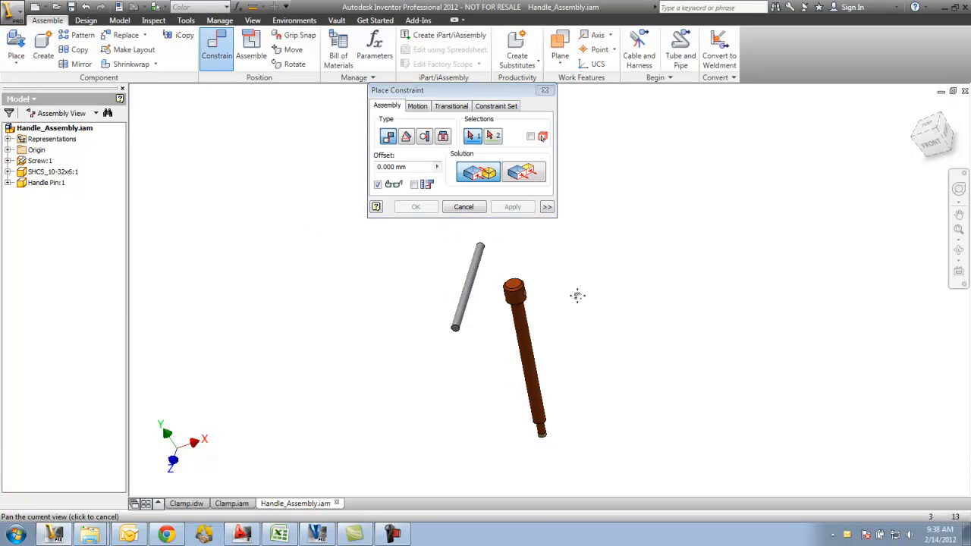
{"action": "left_click", "coordinate": [468, 285]}
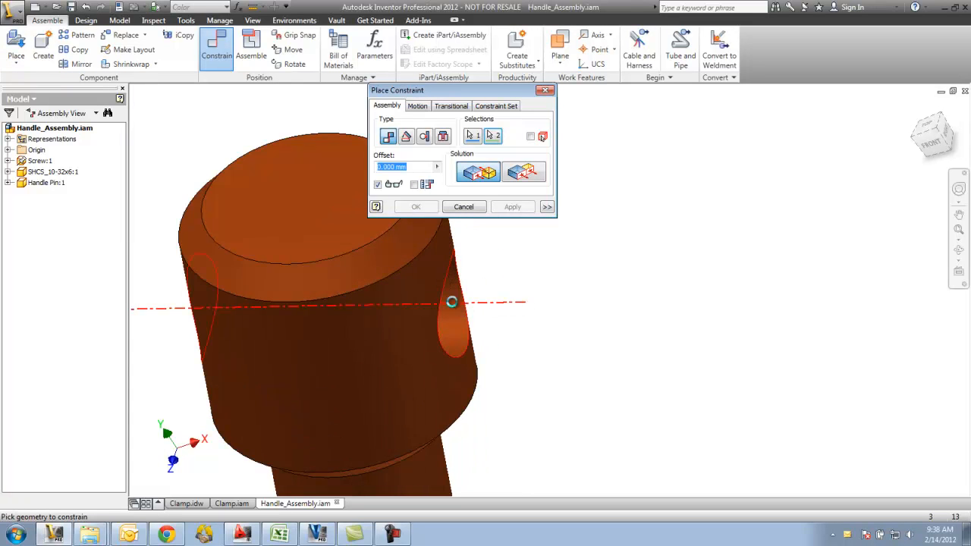
{"action": "left_click", "coordinate": [512, 207]}
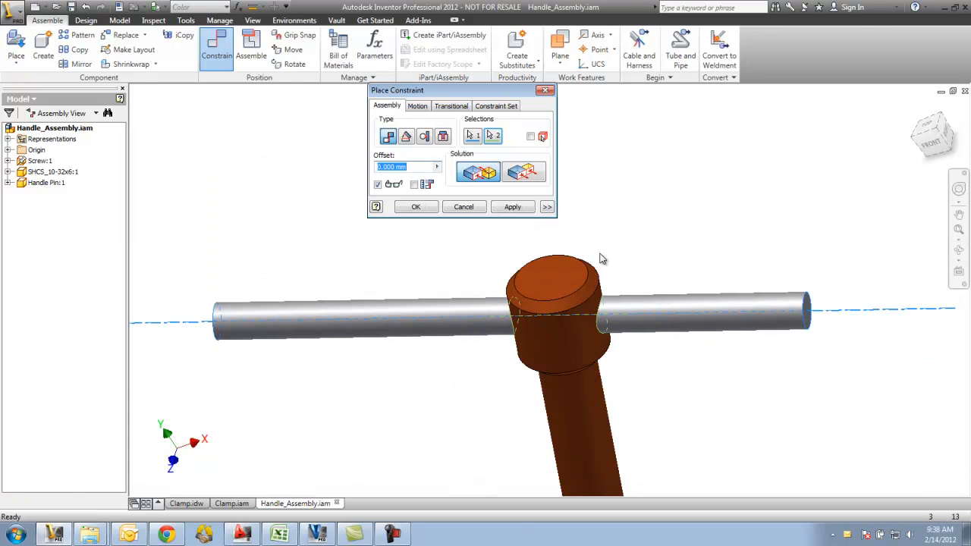
{"action": "left_click", "coordinate": [512, 206]}
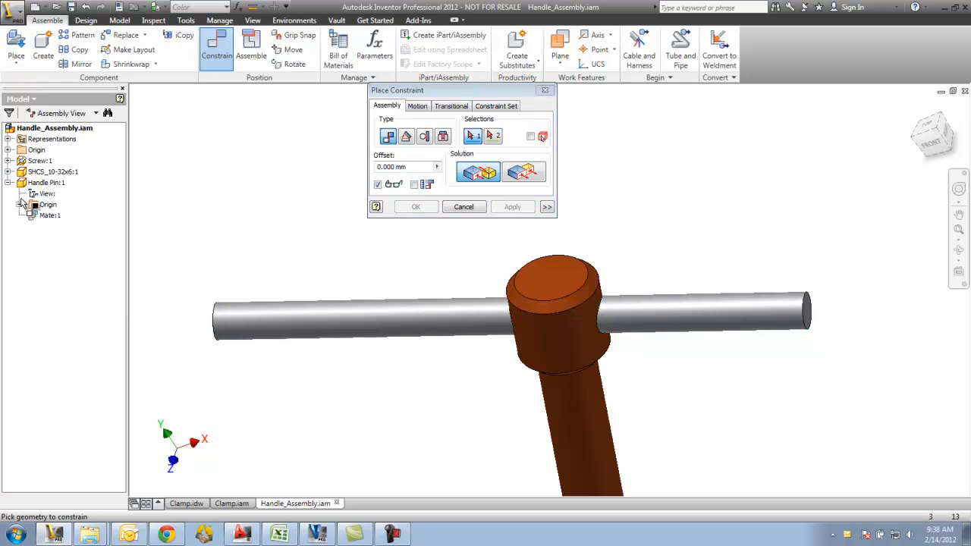
Mate a pin origin plane to centre the pin through the handle head.
{"action": "left_click", "coordinate": [24, 204]}
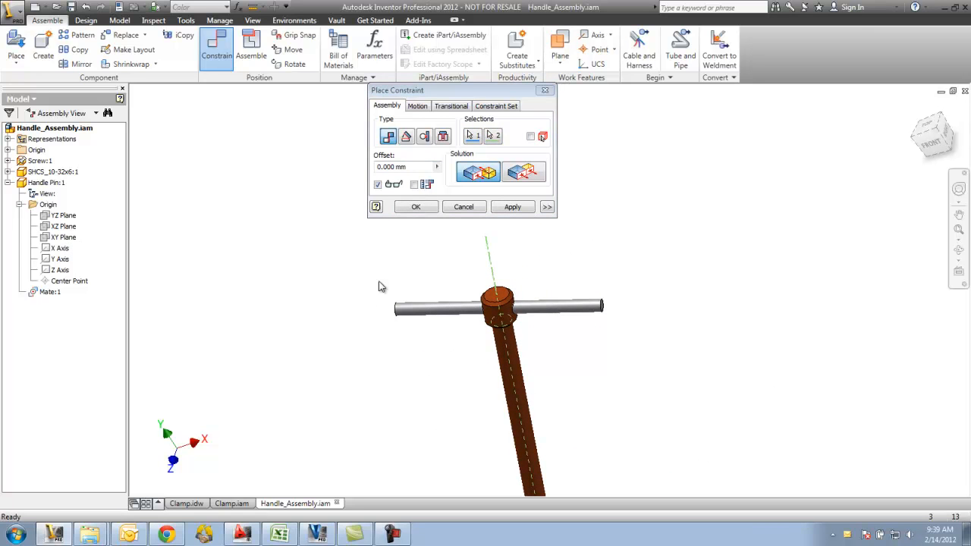
{"action": "left_click", "coordinate": [416, 207]}
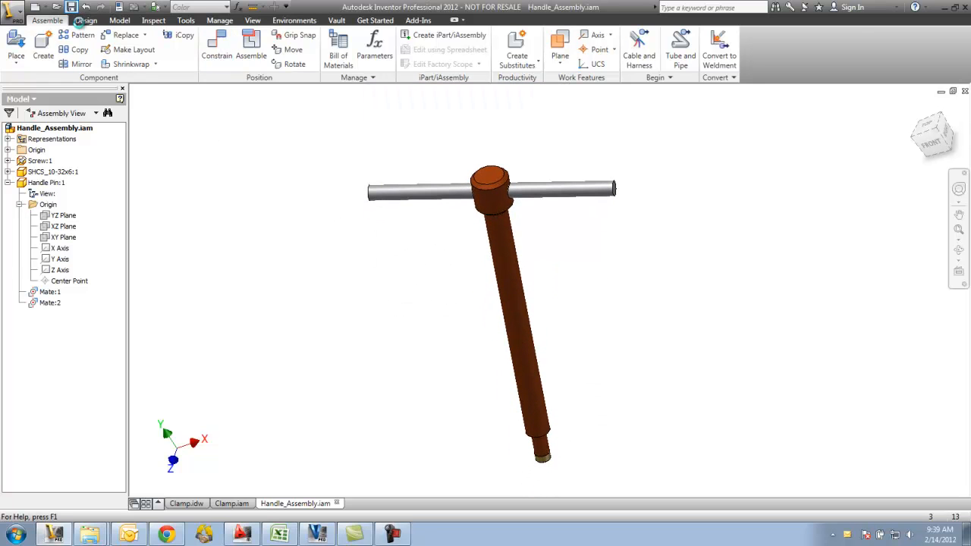
{"action": "mouse_move", "coordinate": [834, 128]}
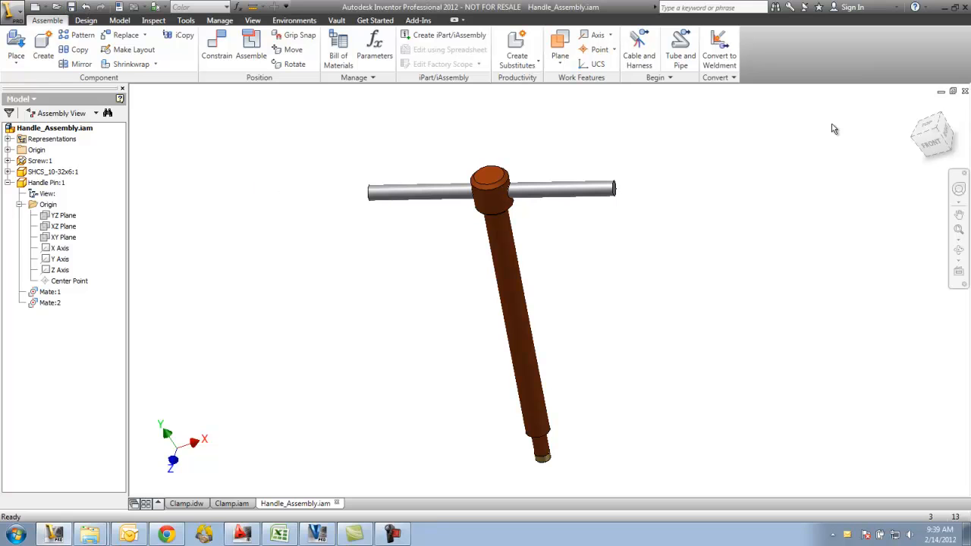
{"action": "left_click", "coordinate": [231, 503]}
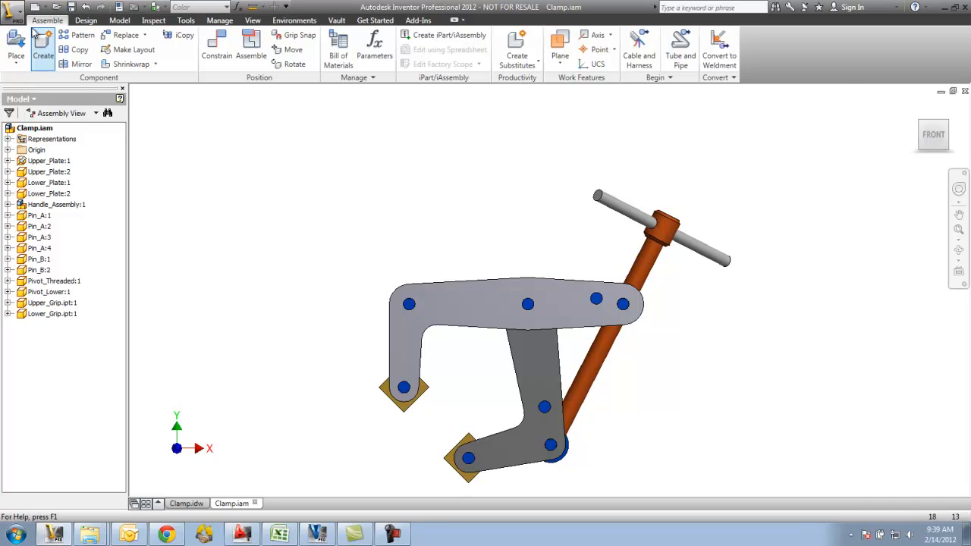
{"action": "mouse_move", "coordinate": [256, 503]}
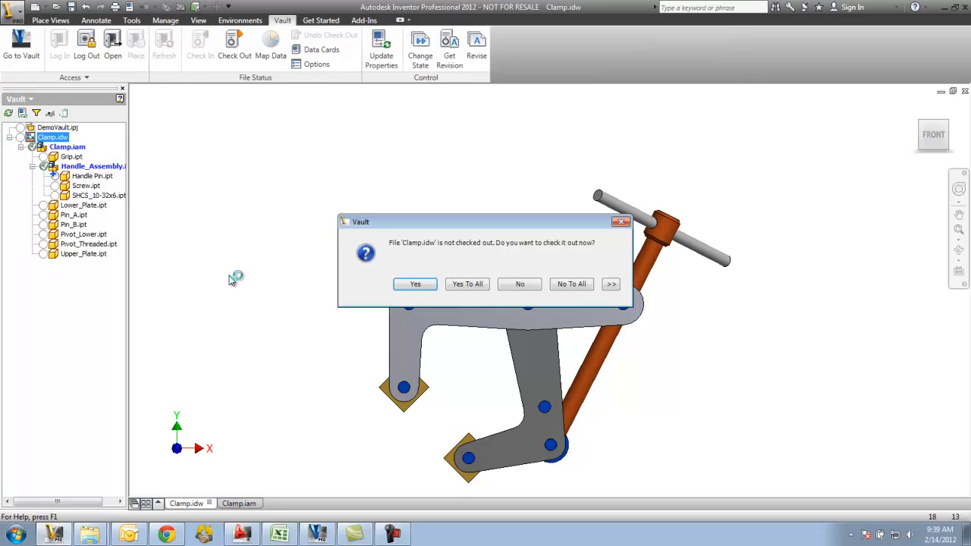
{"action": "mouse_move", "coordinate": [279, 274]}
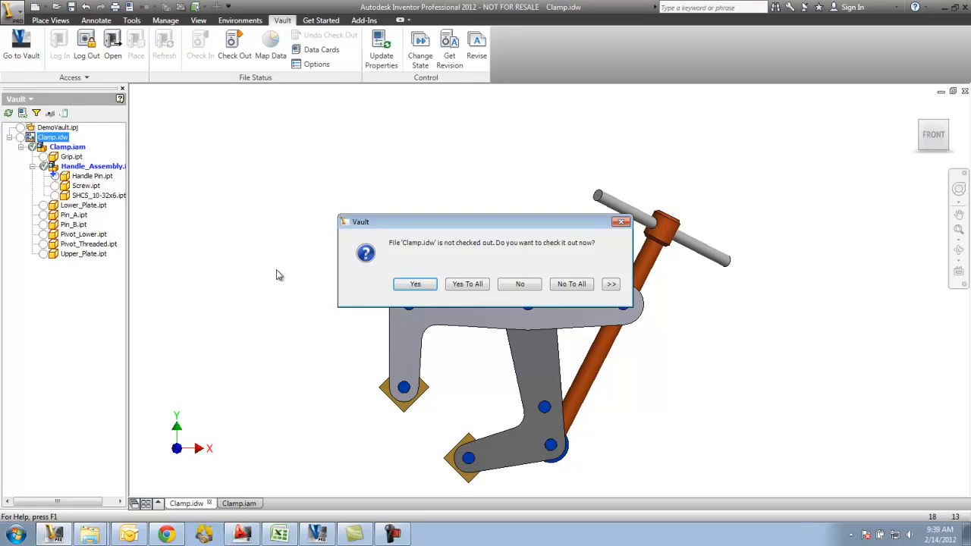
{"action": "mouse_move", "coordinate": [417, 253]}
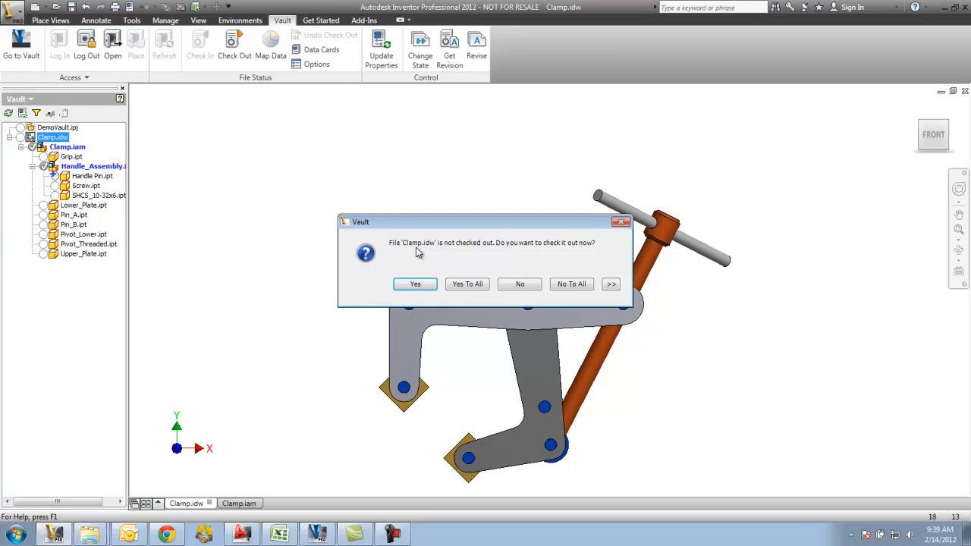
{"action": "mouse_move", "coordinate": [436, 262]}
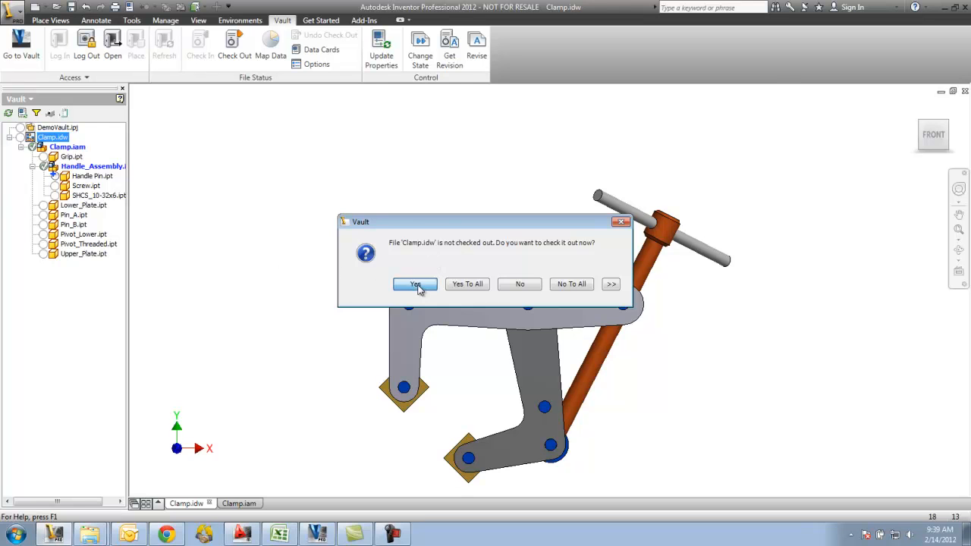
Accept the Vault prompt so Clamp.idw is checked out for editing.
{"action": "left_click", "coordinate": [414, 284]}
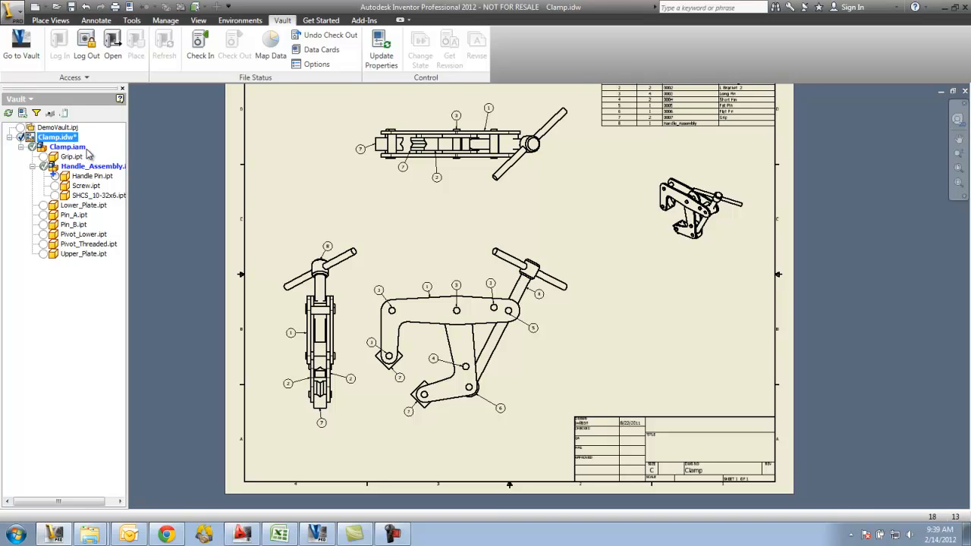
{"action": "mouse_move", "coordinate": [116, 175]}
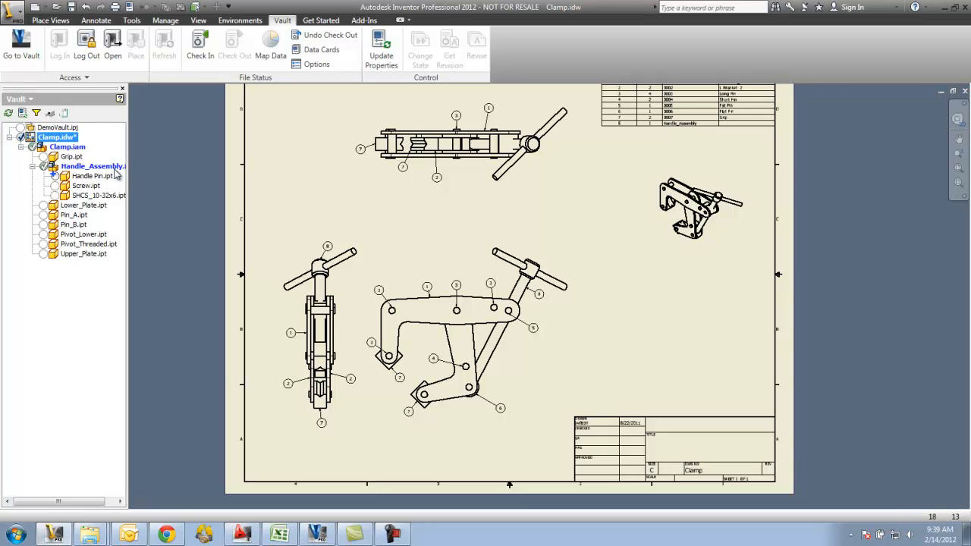
{"action": "mouse_move", "coordinate": [83, 176]}
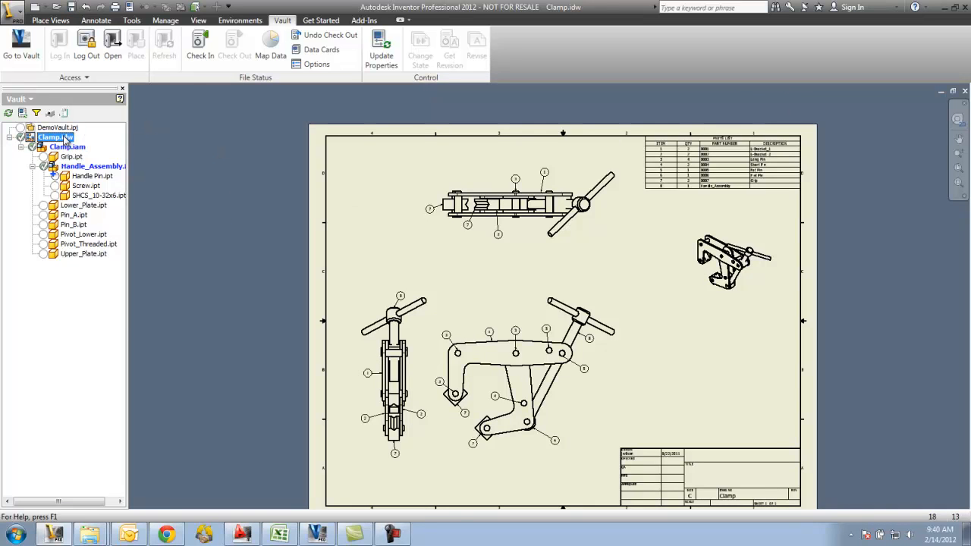
Start checking Clamp.idw into the vault from the Vault browser.
{"action": "left_click", "coordinate": [200, 46]}
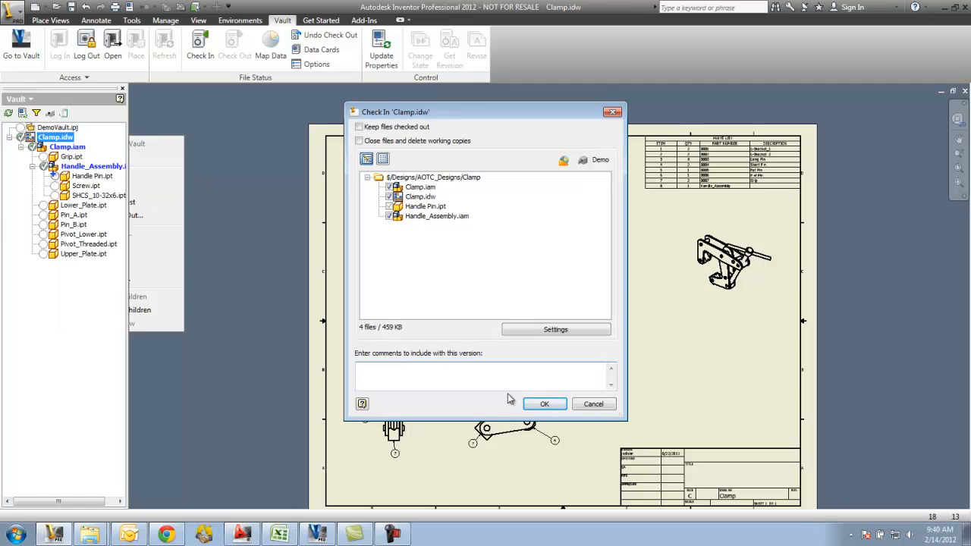
Enter the comment 'Added Pin to Handle' and check the four modified files in.
{"action": "left_click", "coordinate": [486, 376]}
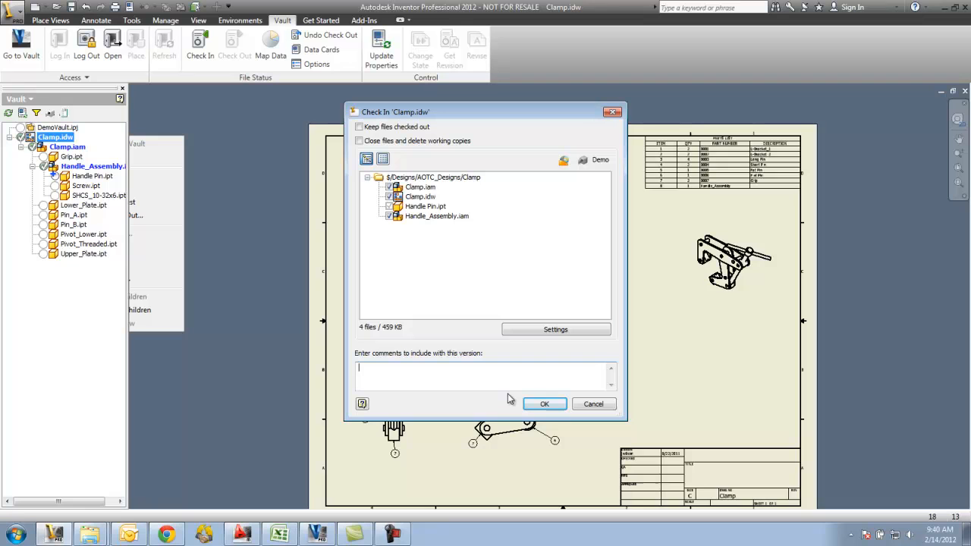
{"action": "type", "text": "Ha"}
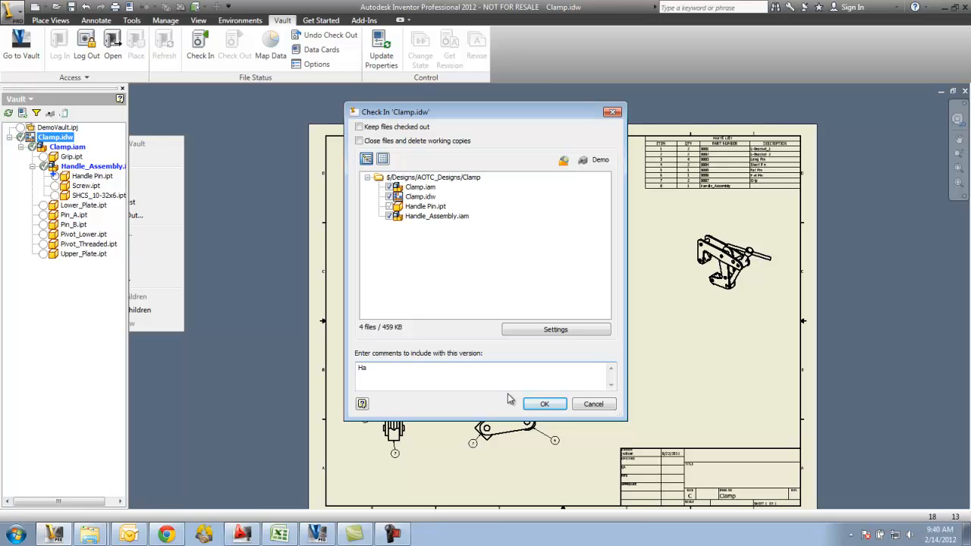
{"action": "type", "text": "Added"}
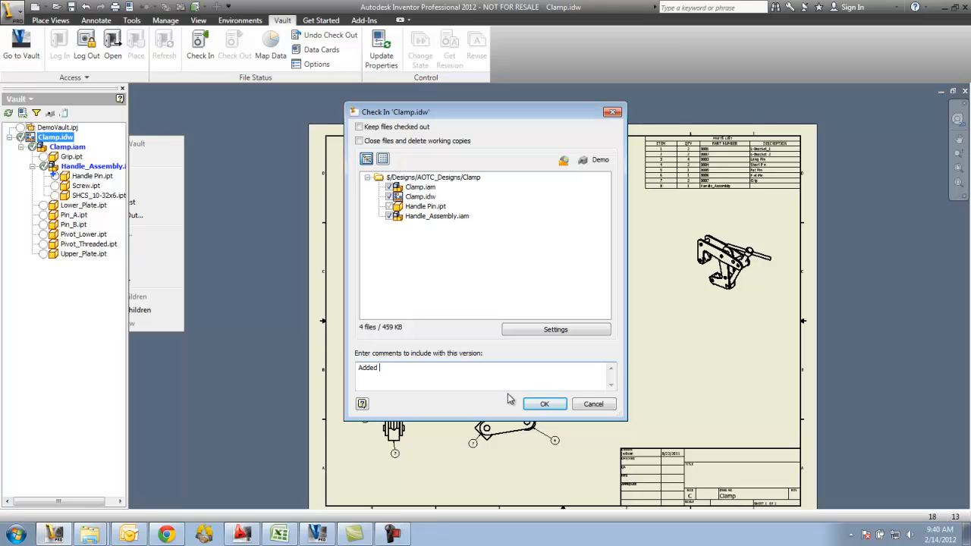
{"action": "type", "text": "Pin to"}
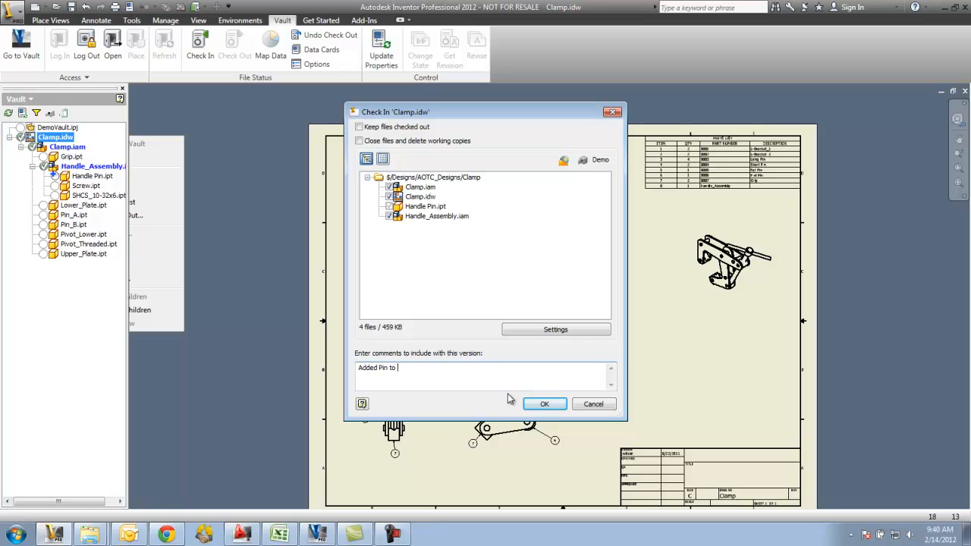
{"action": "type", "text": "Handle"}
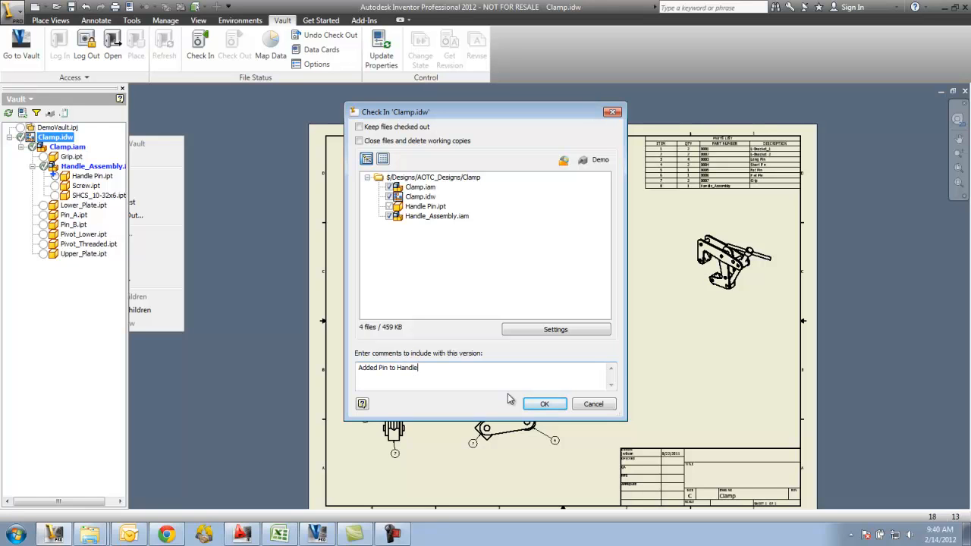
{"action": "key", "text": "Return"}
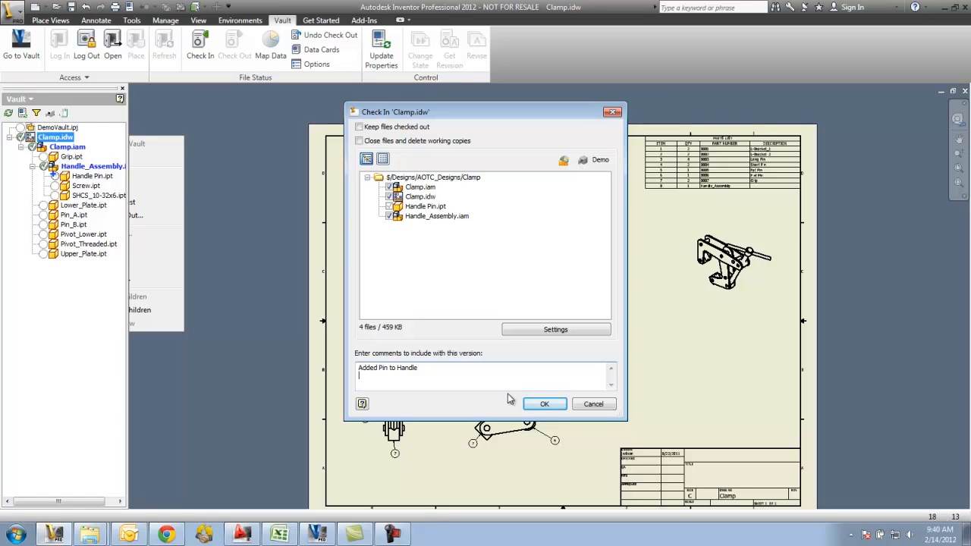
{"action": "mouse_move", "coordinate": [544, 404]}
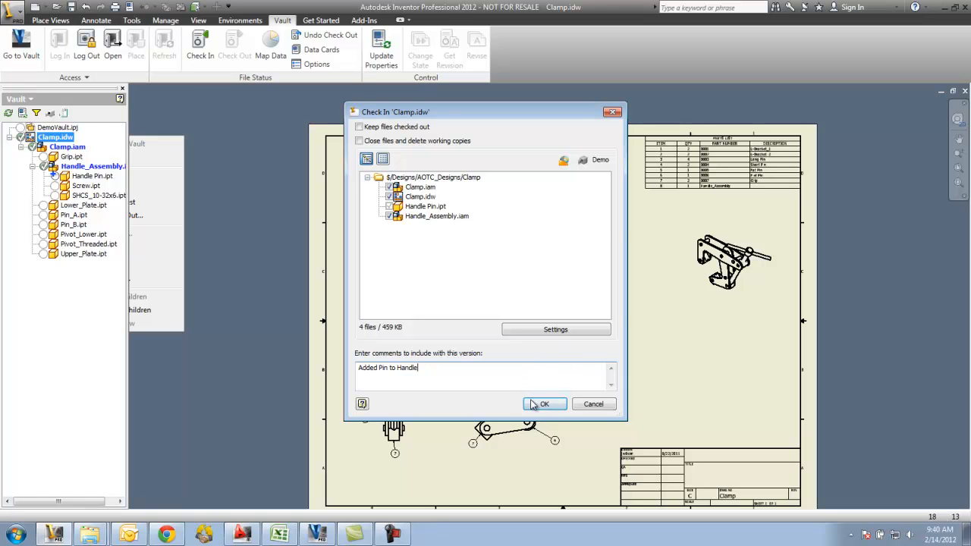
{"action": "left_click", "coordinate": [543, 404]}
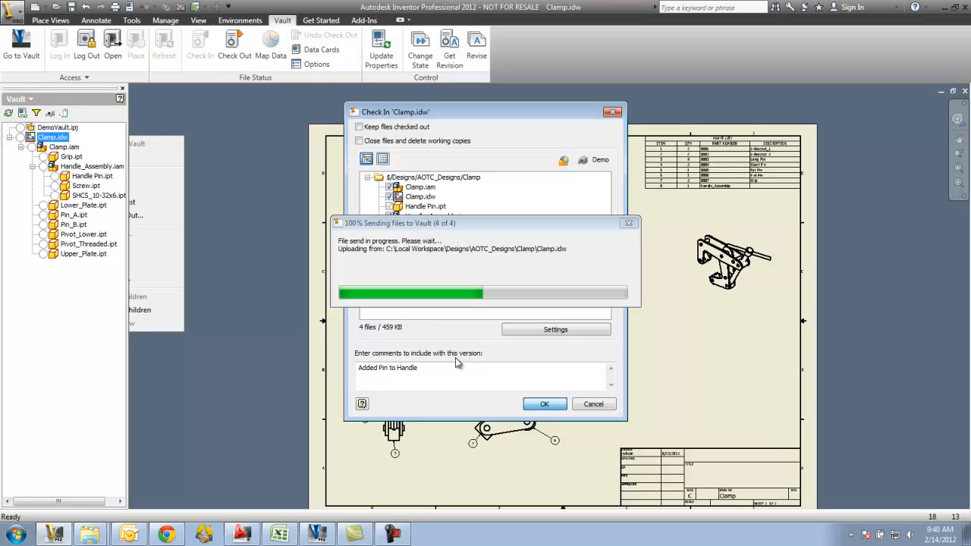
{"action": "mouse_move", "coordinate": [358, 444]}
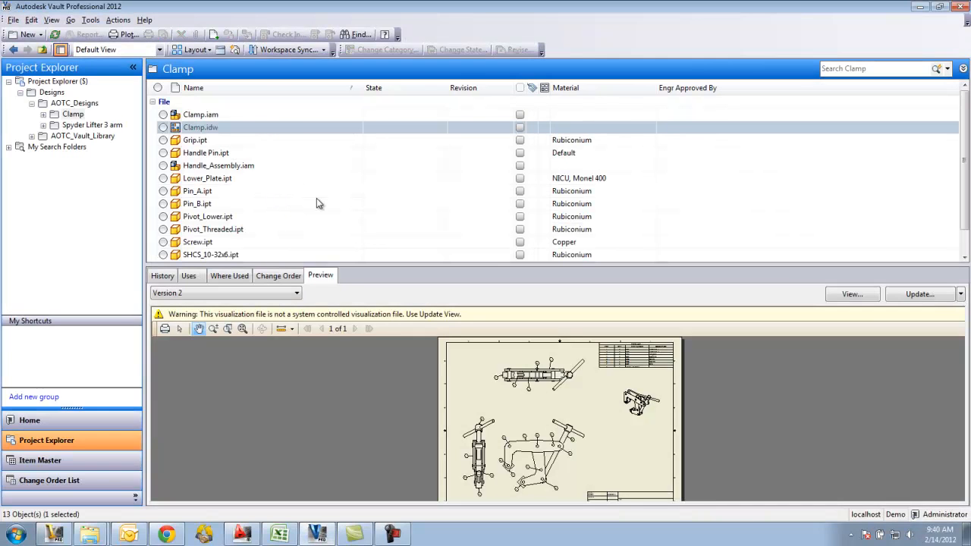
{"action": "mouse_move", "coordinate": [192, 228]}
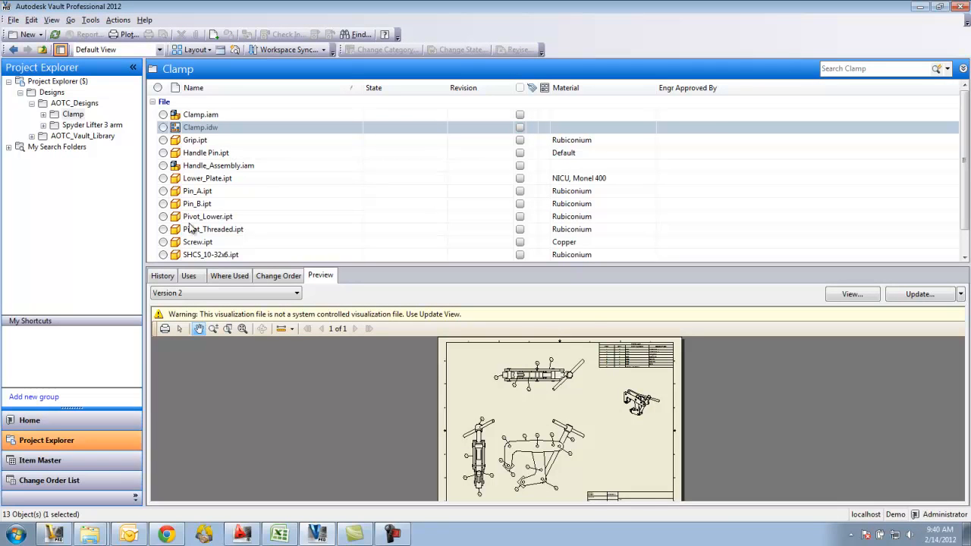
Review Clamp.idw's version history in Vault Explorer, then return to Preview.
{"action": "left_click", "coordinate": [162, 275]}
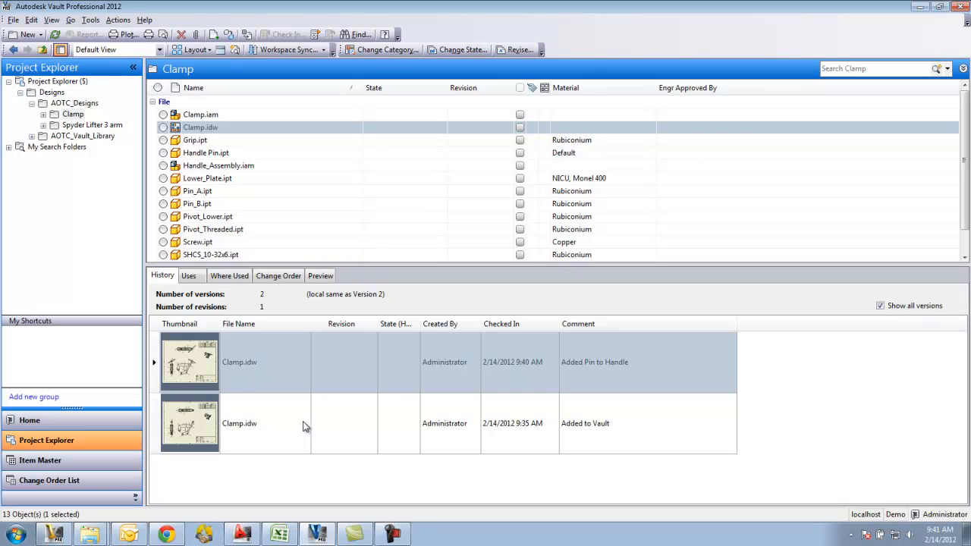
{"action": "mouse_move", "coordinate": [573, 433]}
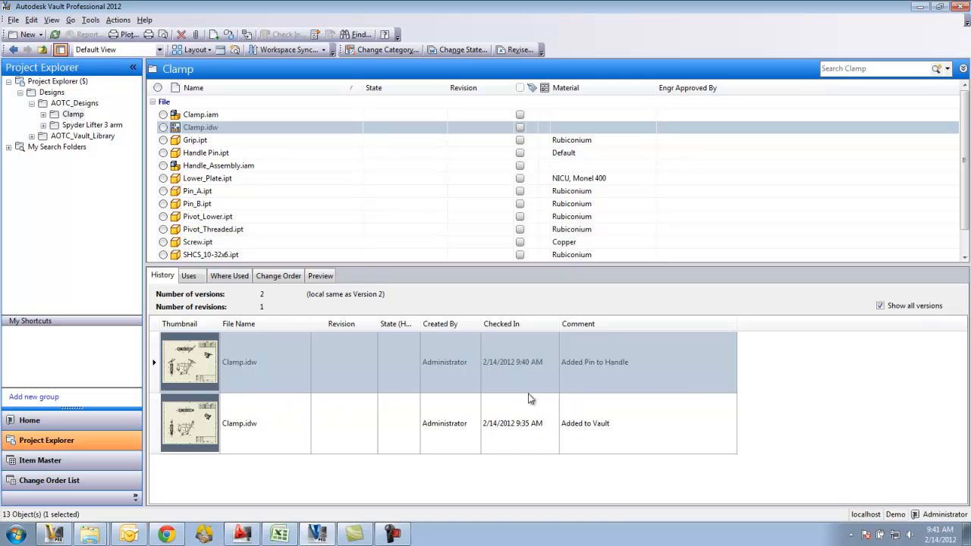
{"action": "mouse_move", "coordinate": [527, 371]}
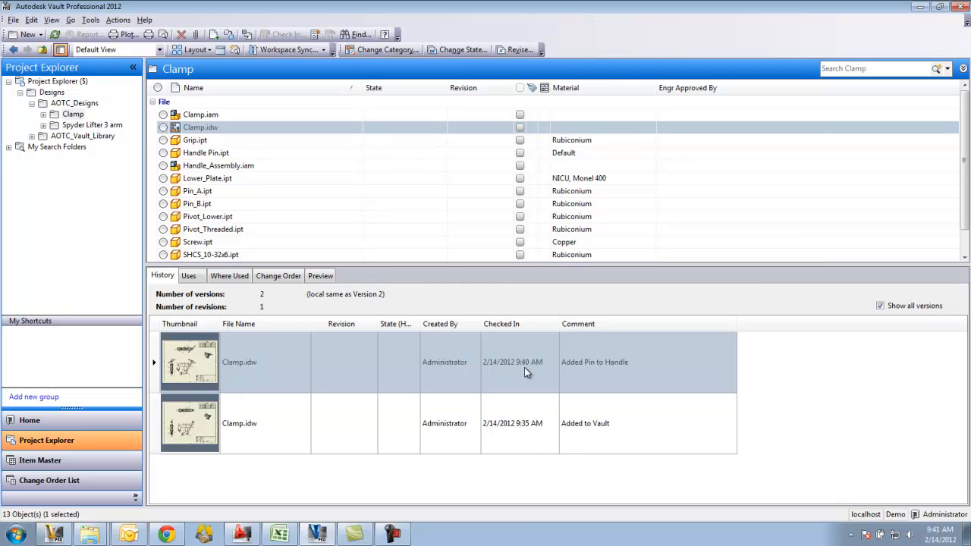
{"action": "mouse_move", "coordinate": [592, 437]}
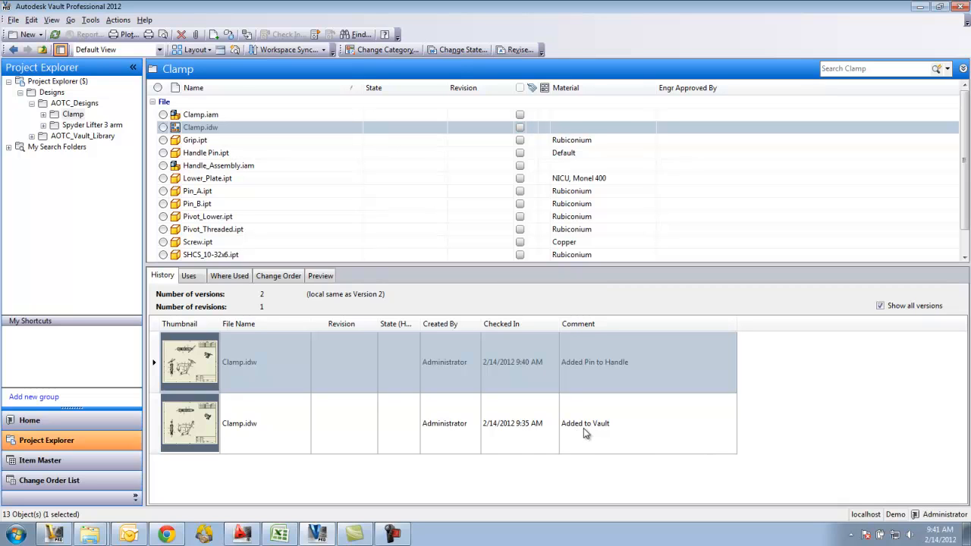
{"action": "mouse_move", "coordinate": [588, 382]}
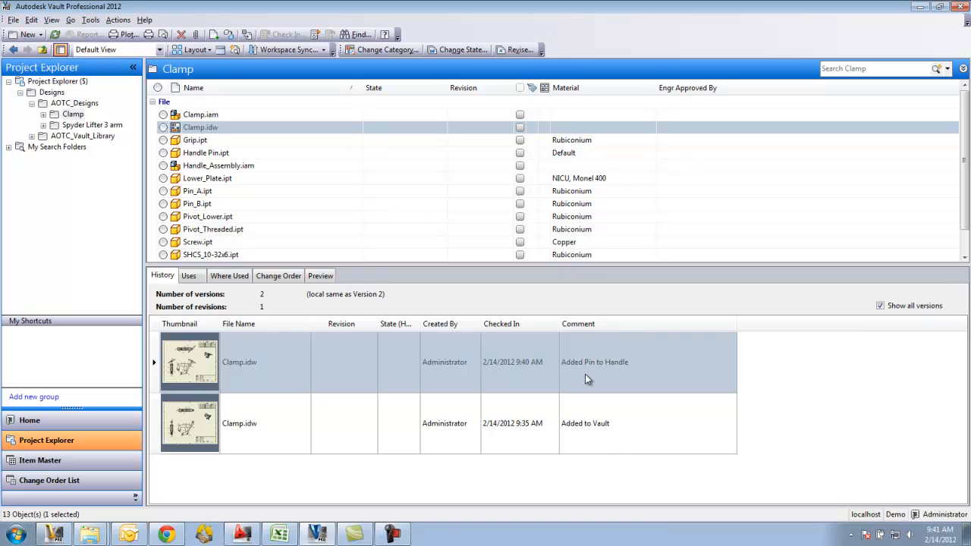
{"action": "left_click", "coordinate": [321, 276]}
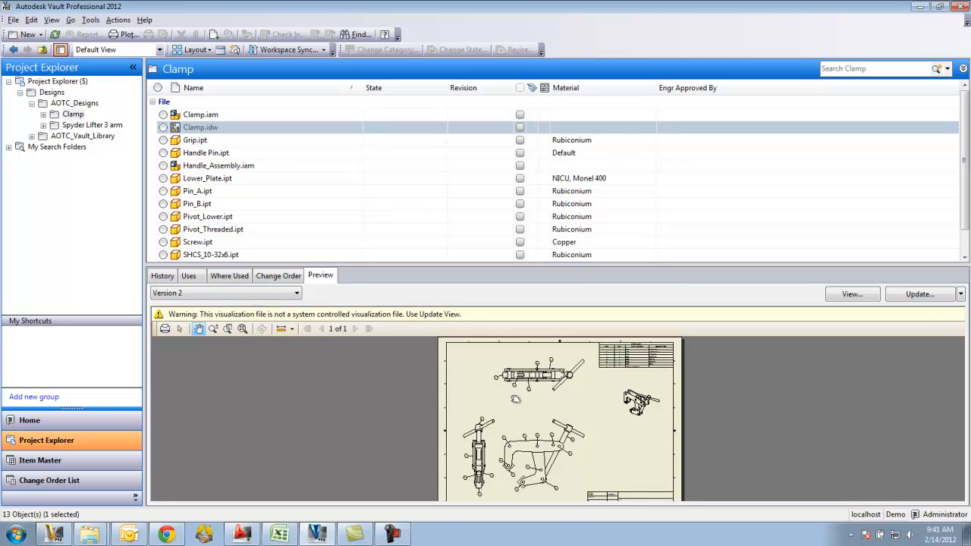
{"action": "left_click", "coordinate": [296, 293]}
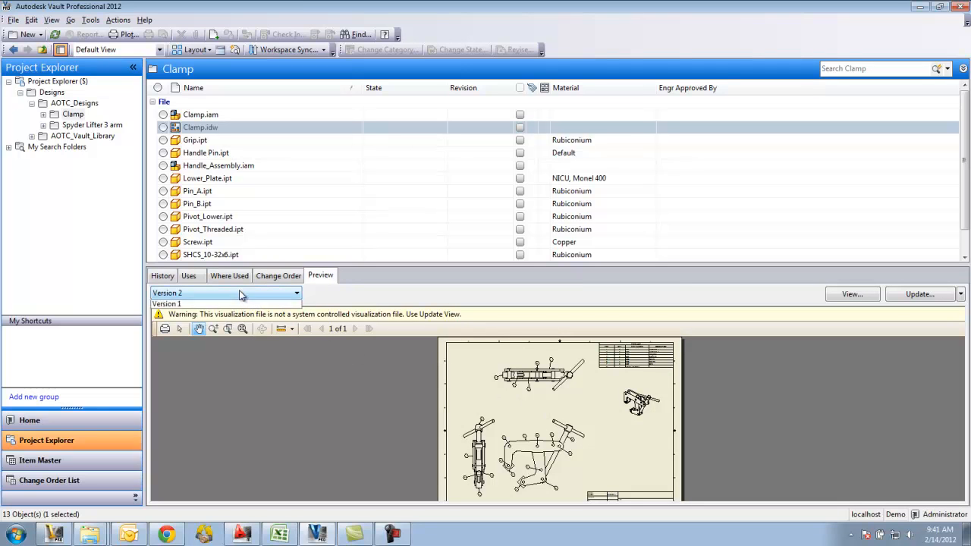
{"action": "left_click", "coordinate": [167, 304]}
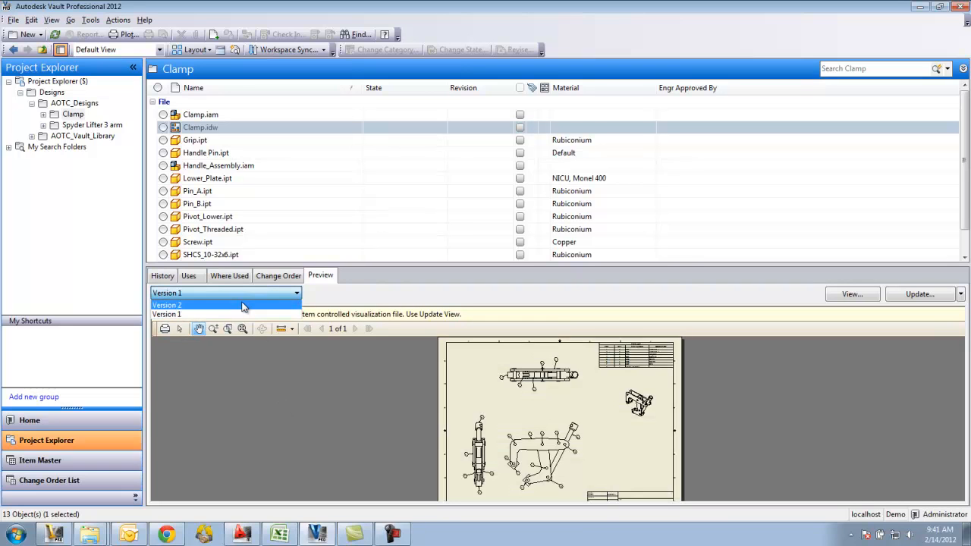
{"action": "left_click", "coordinate": [166, 305]}
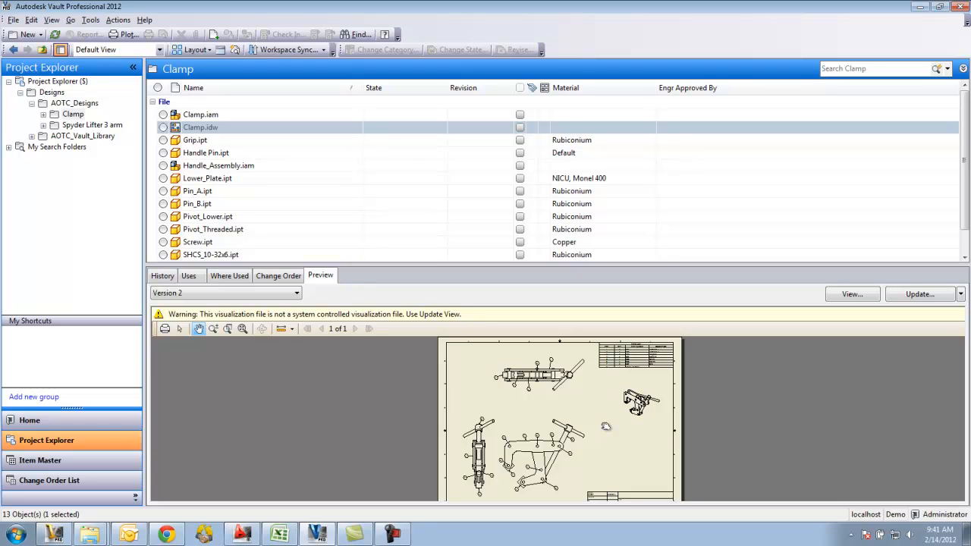
{"action": "mouse_move", "coordinate": [394, 423]}
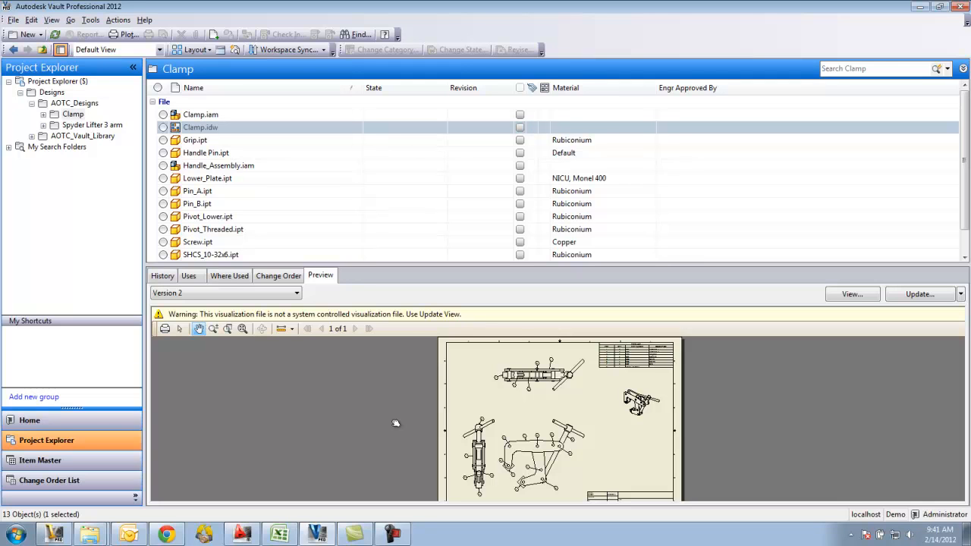
{"action": "mouse_move", "coordinate": [240, 177]}
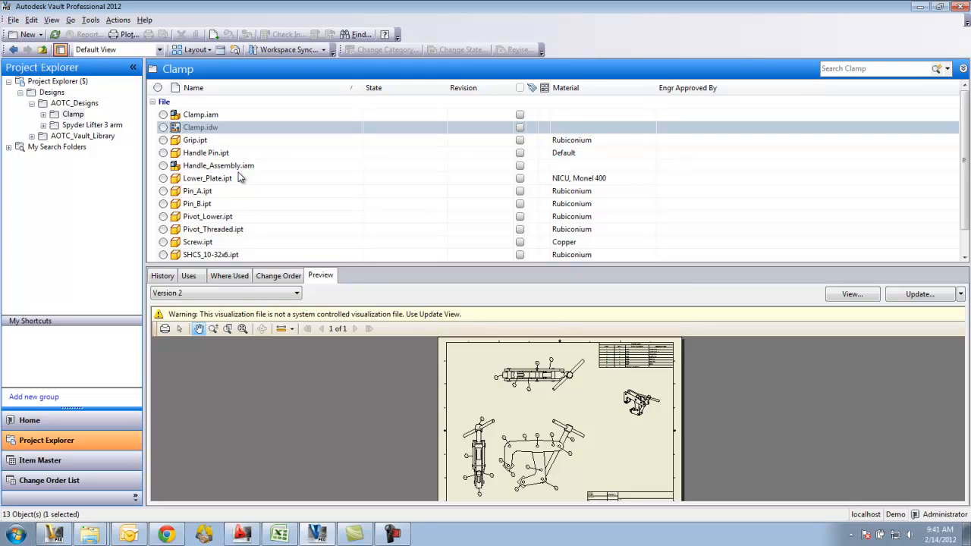
{"action": "mouse_move", "coordinate": [257, 393]}
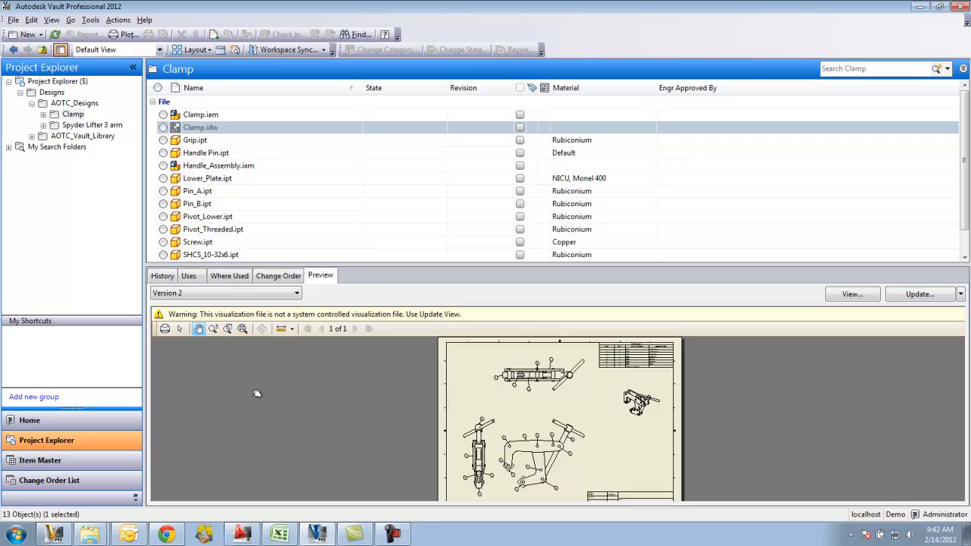